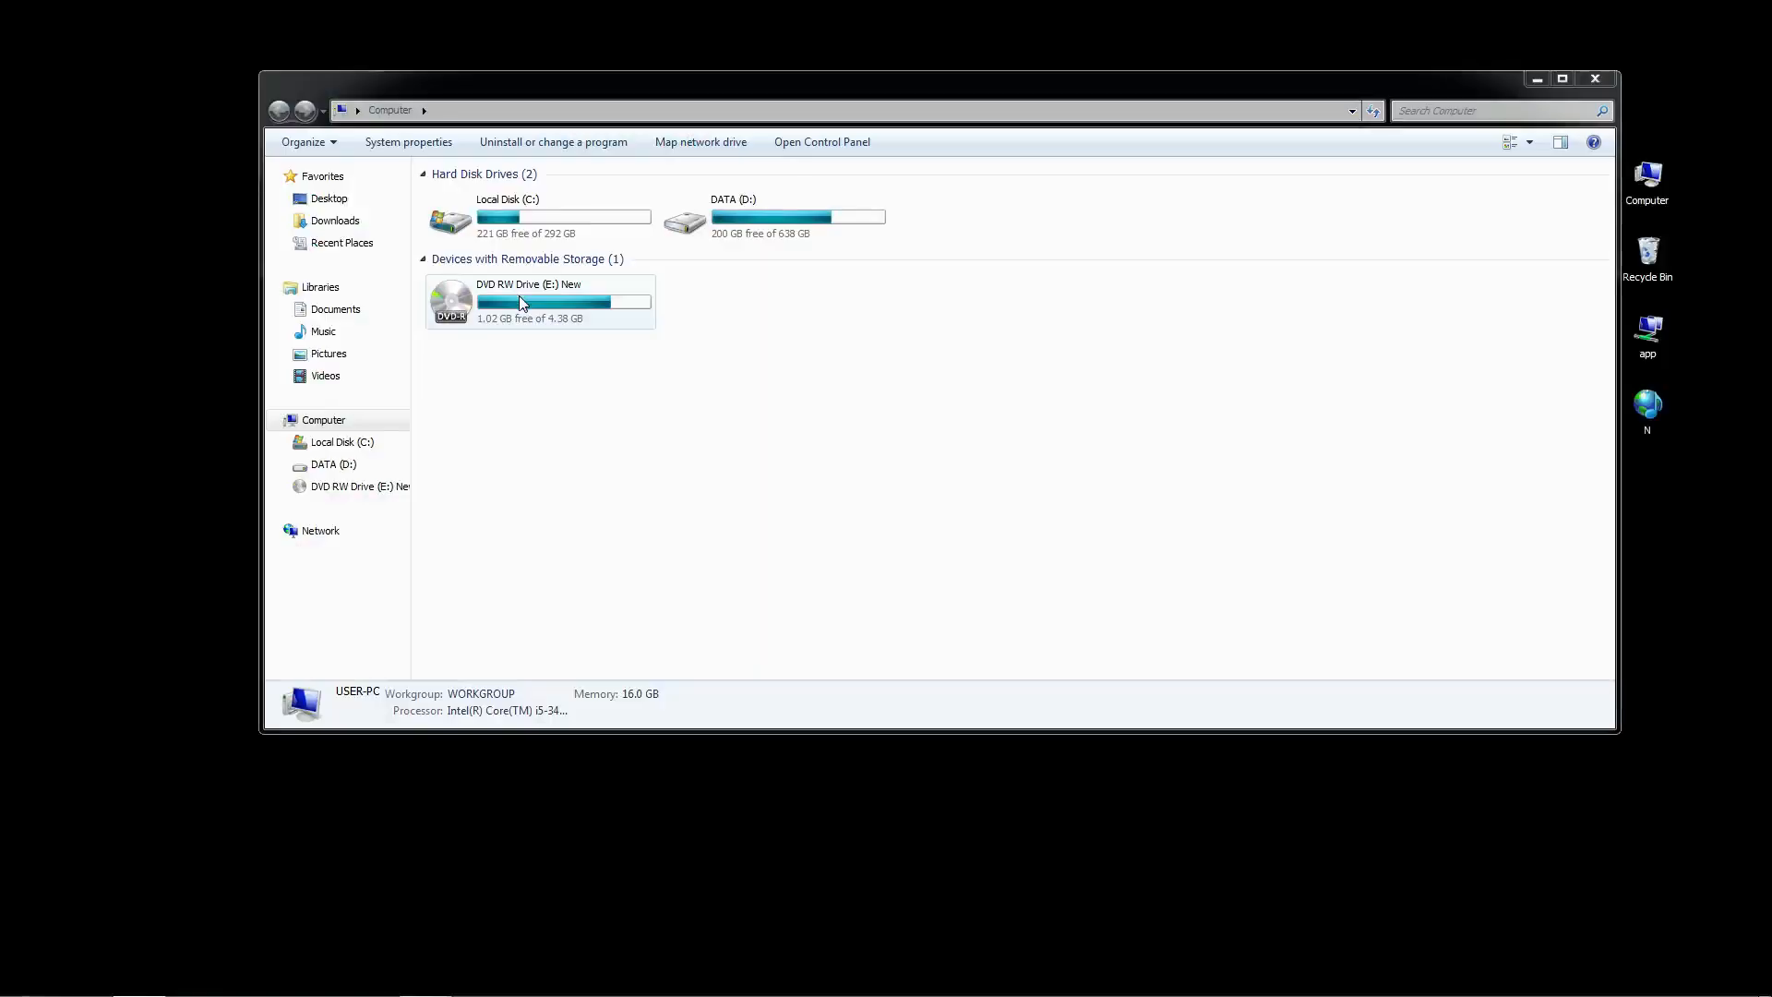
# - Enter the drive and the 01 FL Studio Producer Edition folder holding the install video and RAR archive
pyautogui.doubleClick(541, 300)
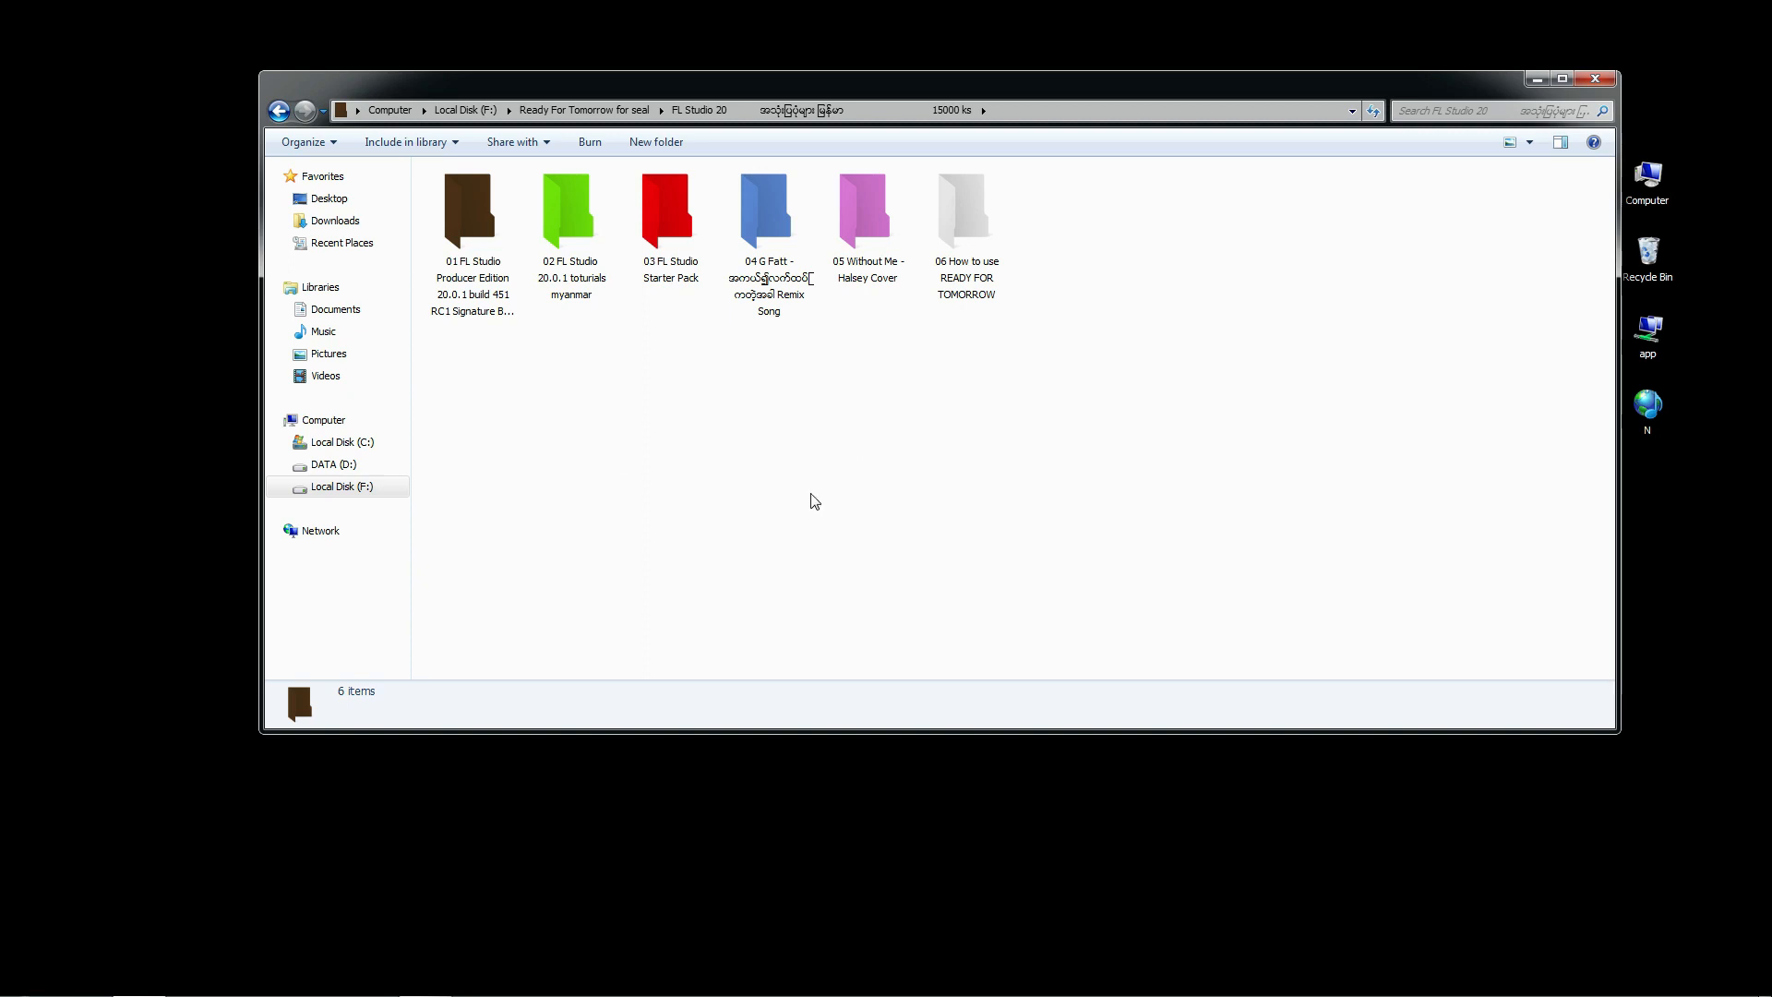
pyautogui.click(472, 209)
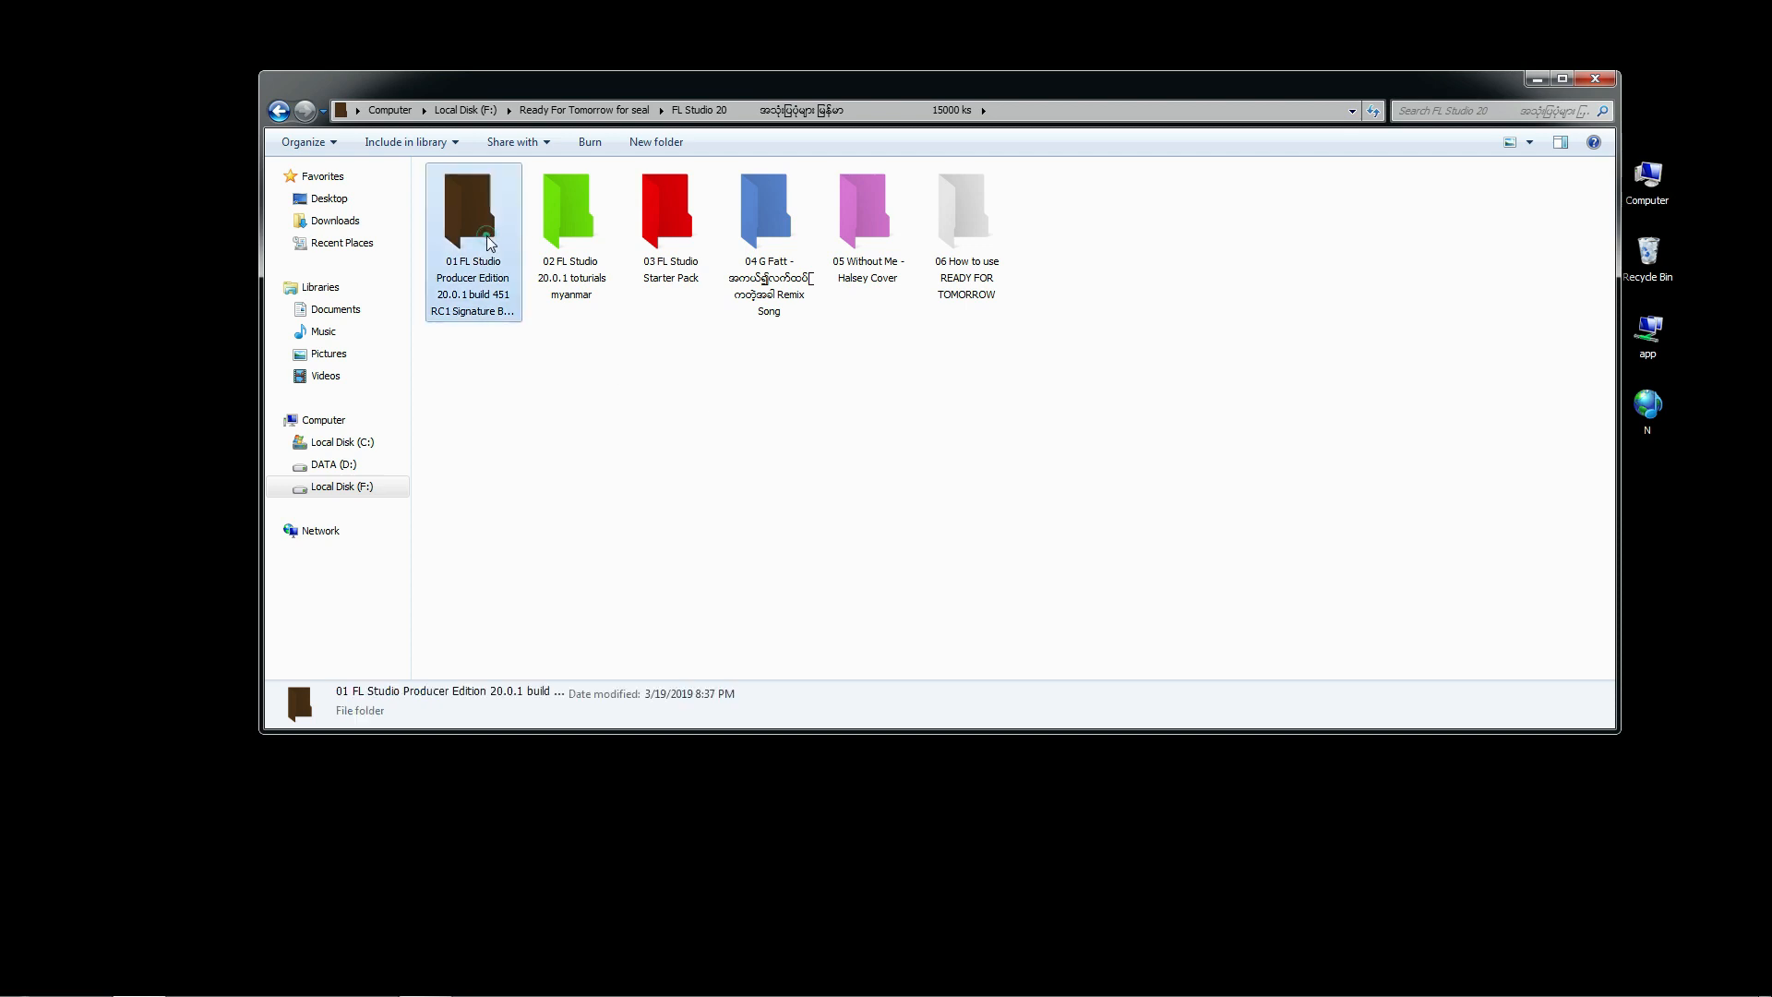
pyautogui.doubleClick(473, 211)
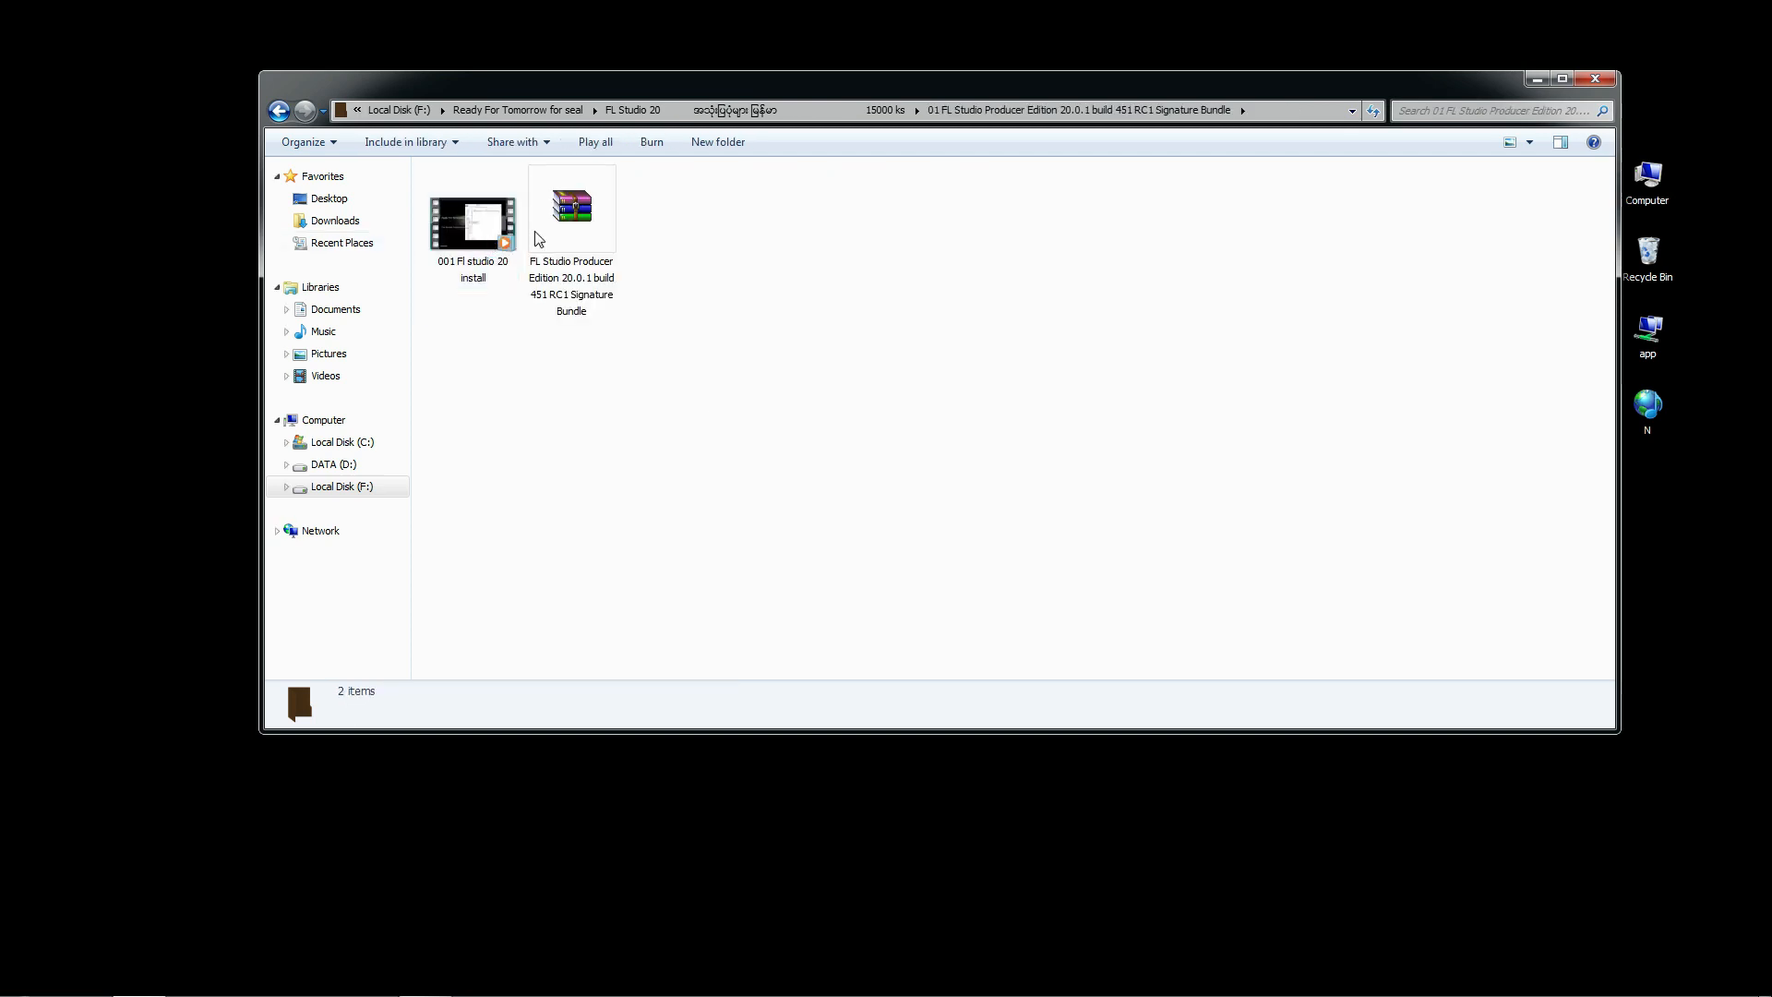
# - Enter the tutorials folder and preview the Drum & Bass, piano, sound browser and other videos
pyautogui.doubleClick(472, 223)
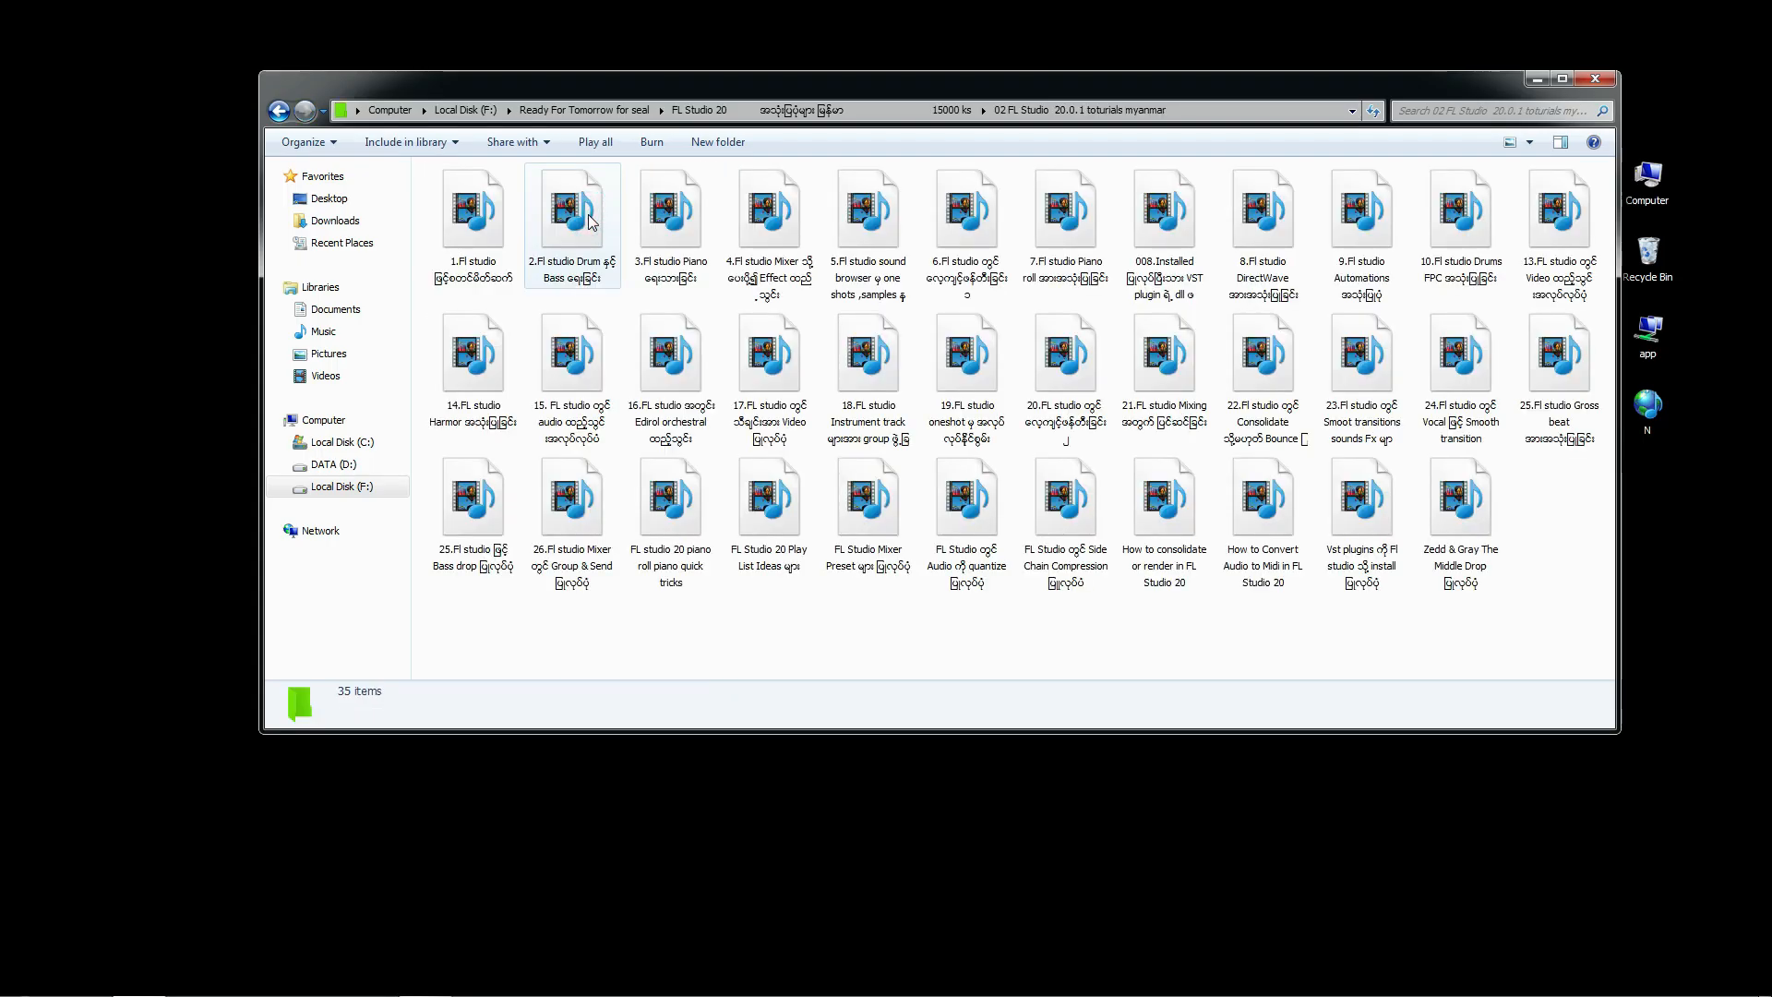
pyautogui.click(472, 214)
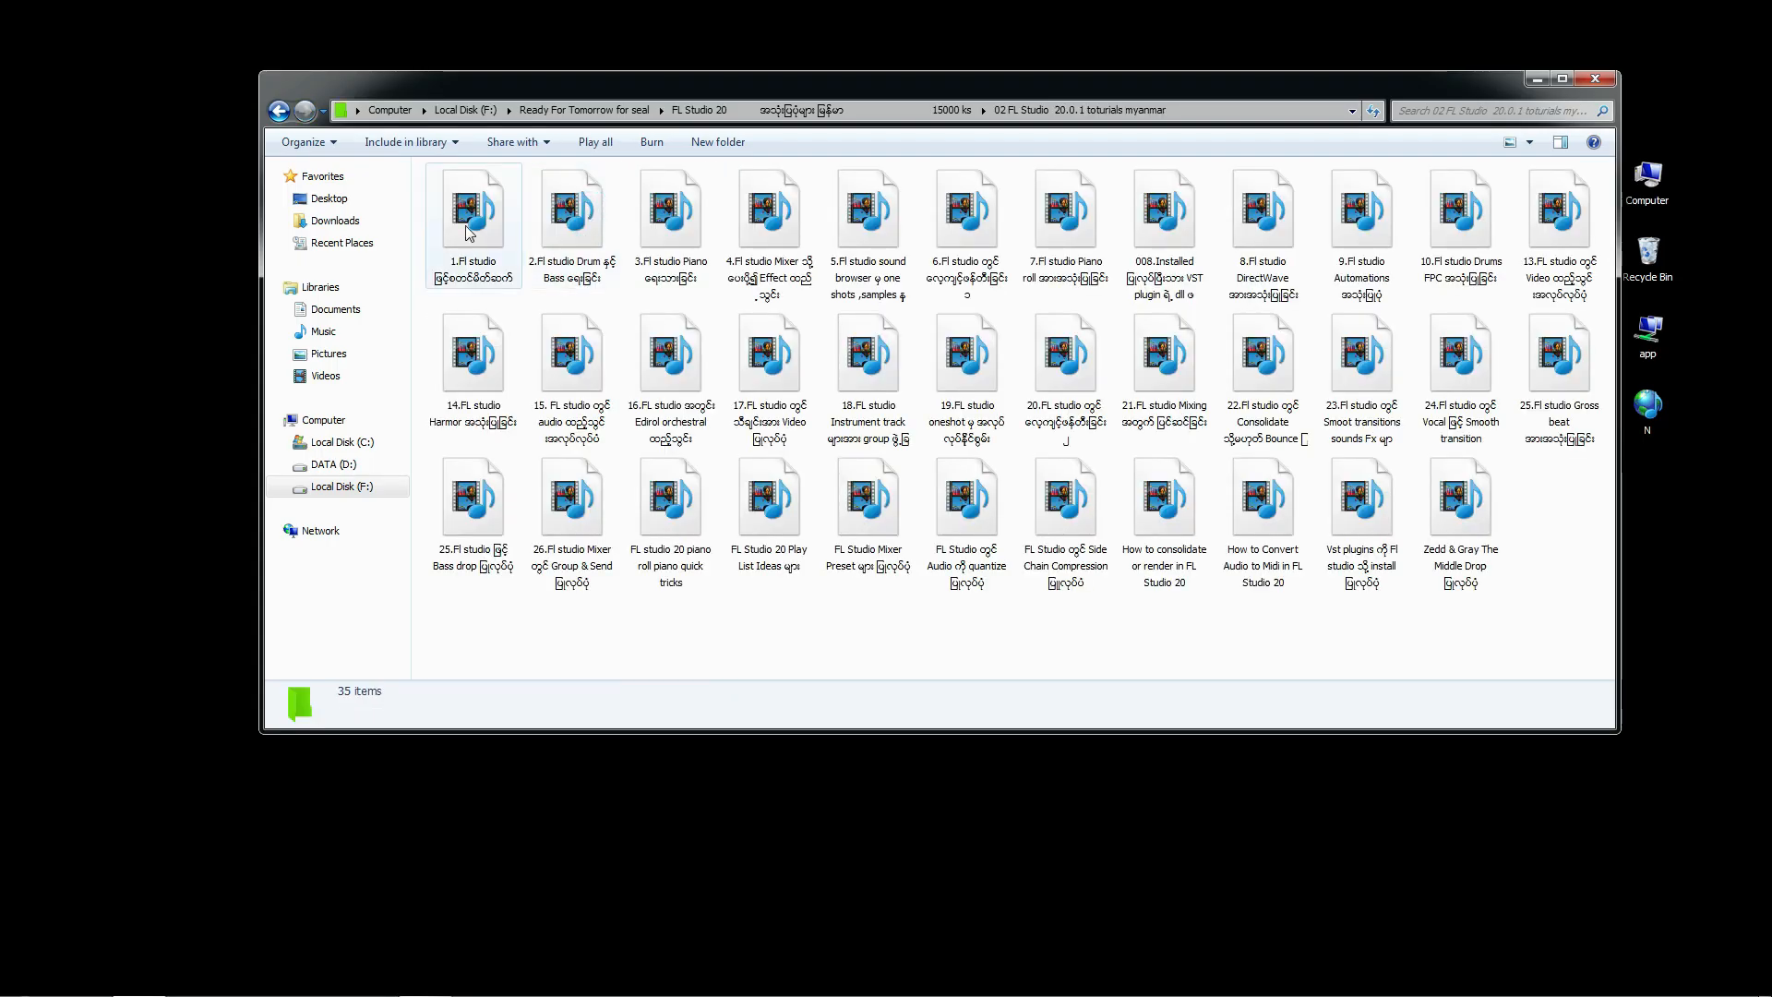
pyautogui.click(472, 208)
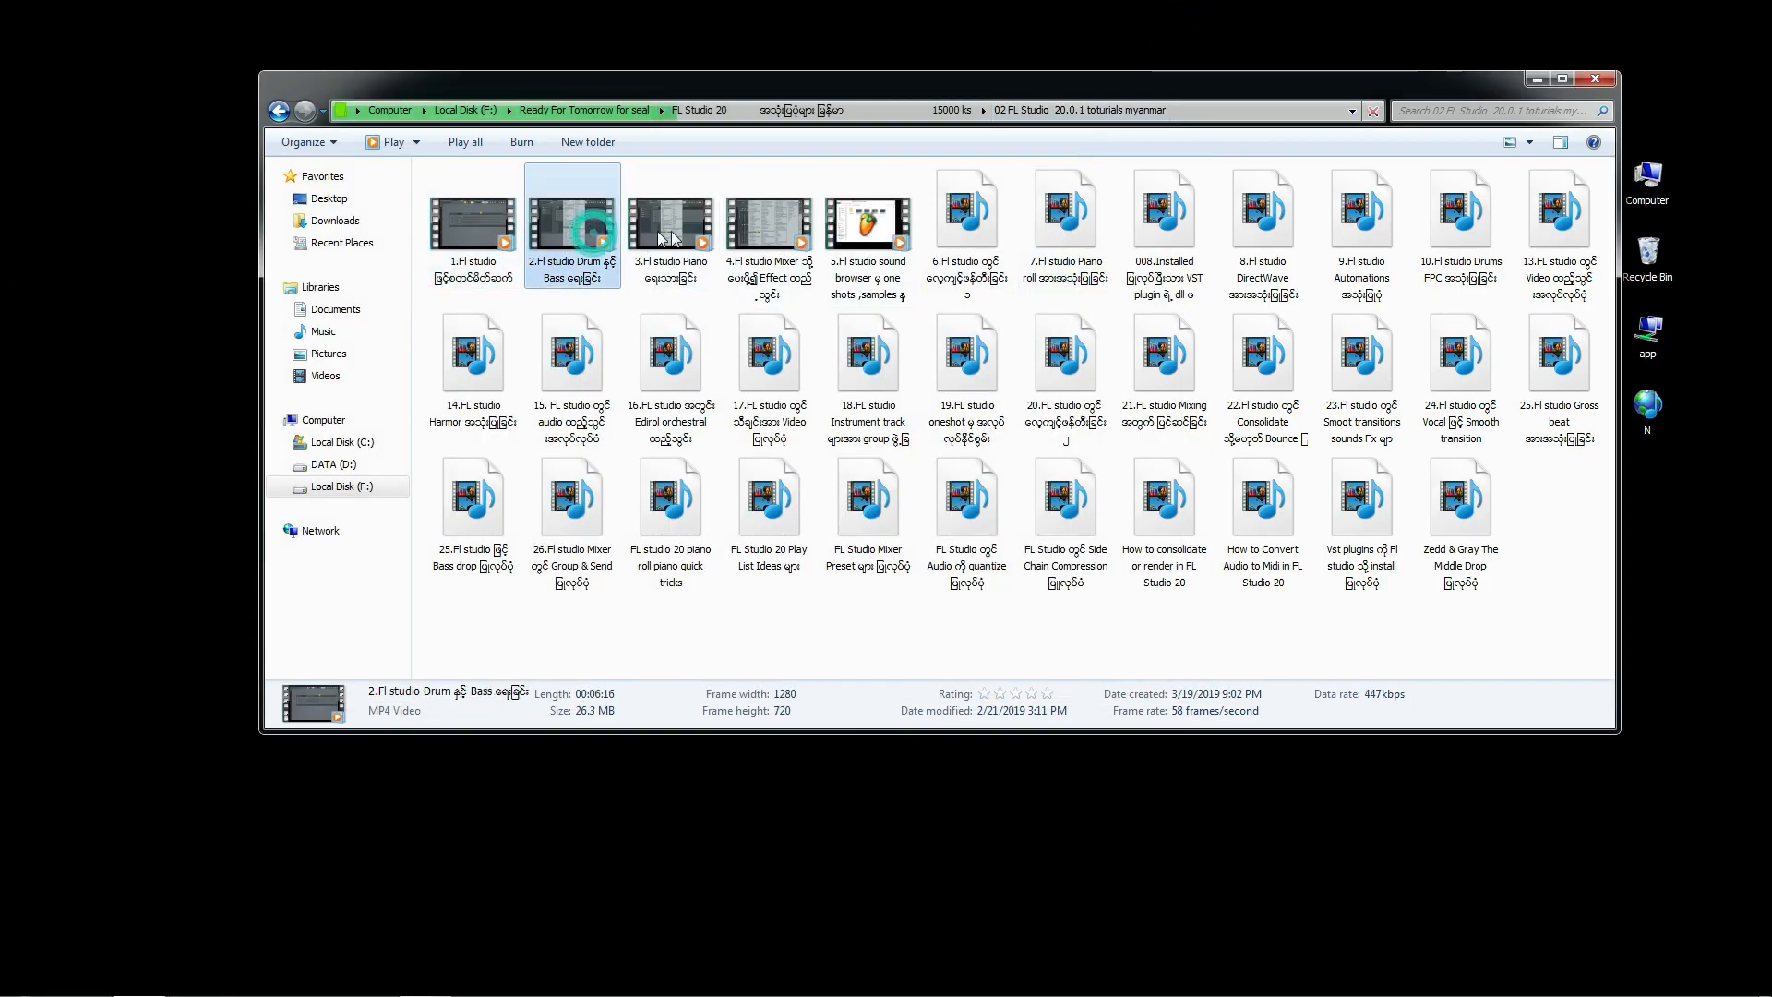
pyautogui.click(767, 220)
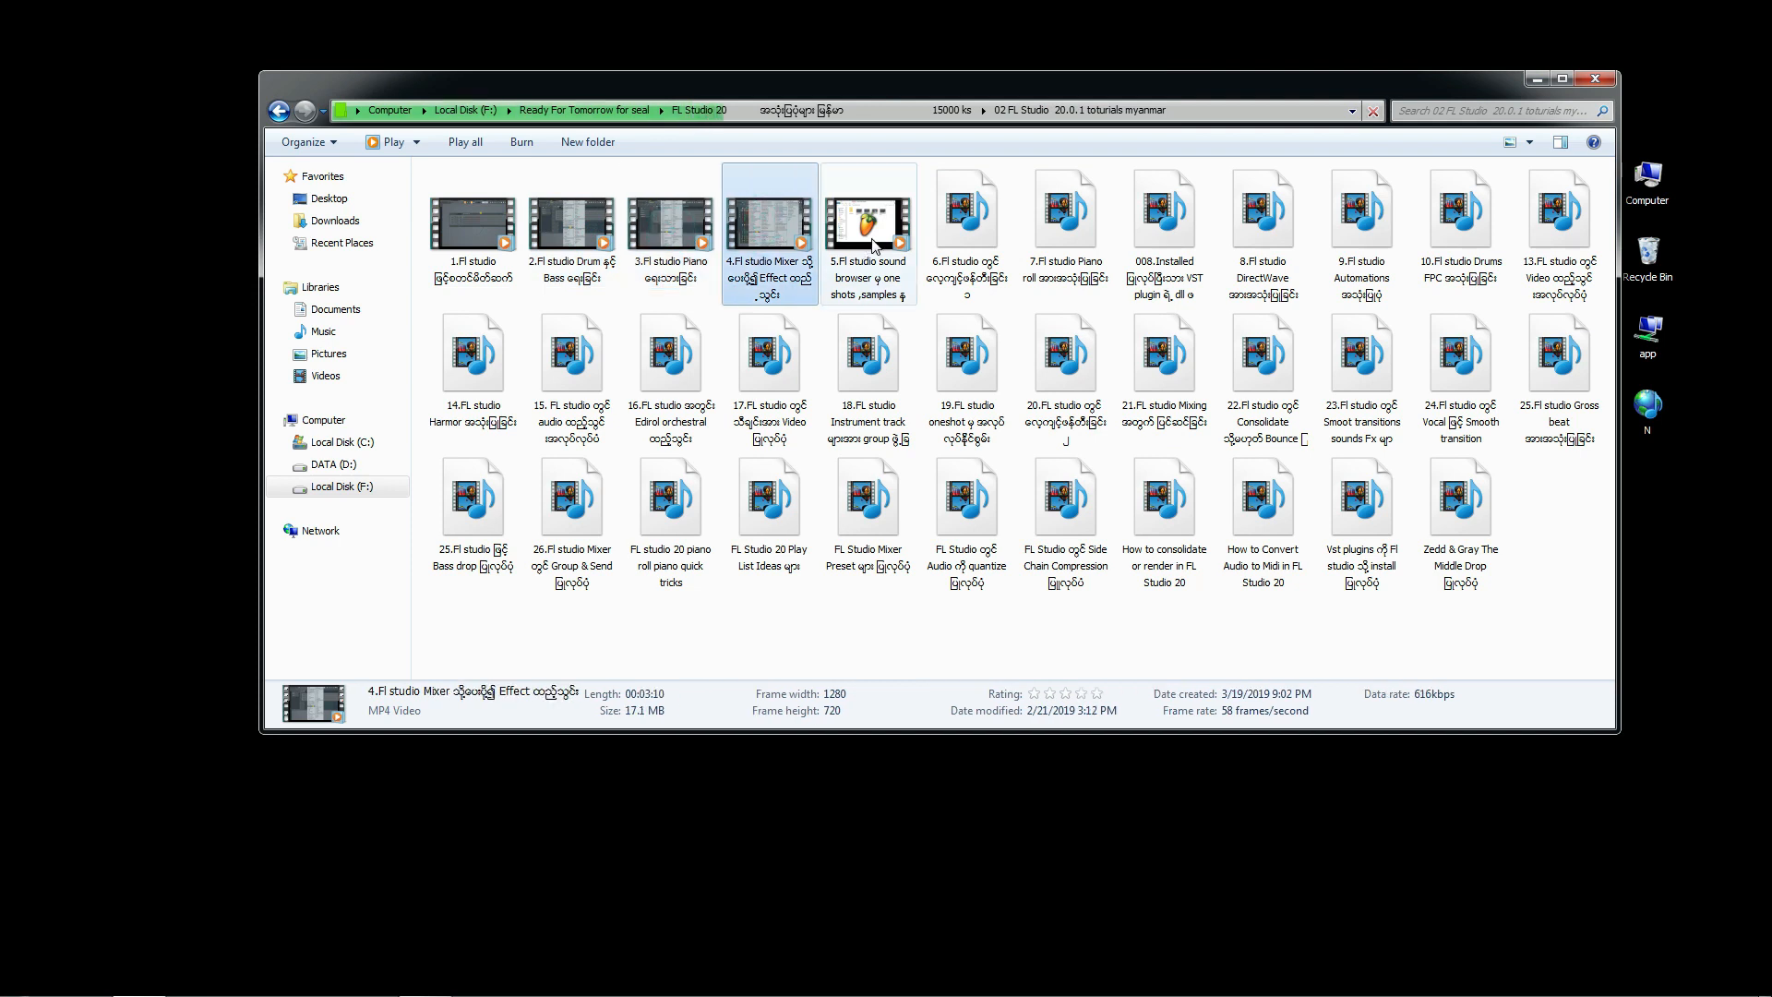
pyautogui.click(867, 226)
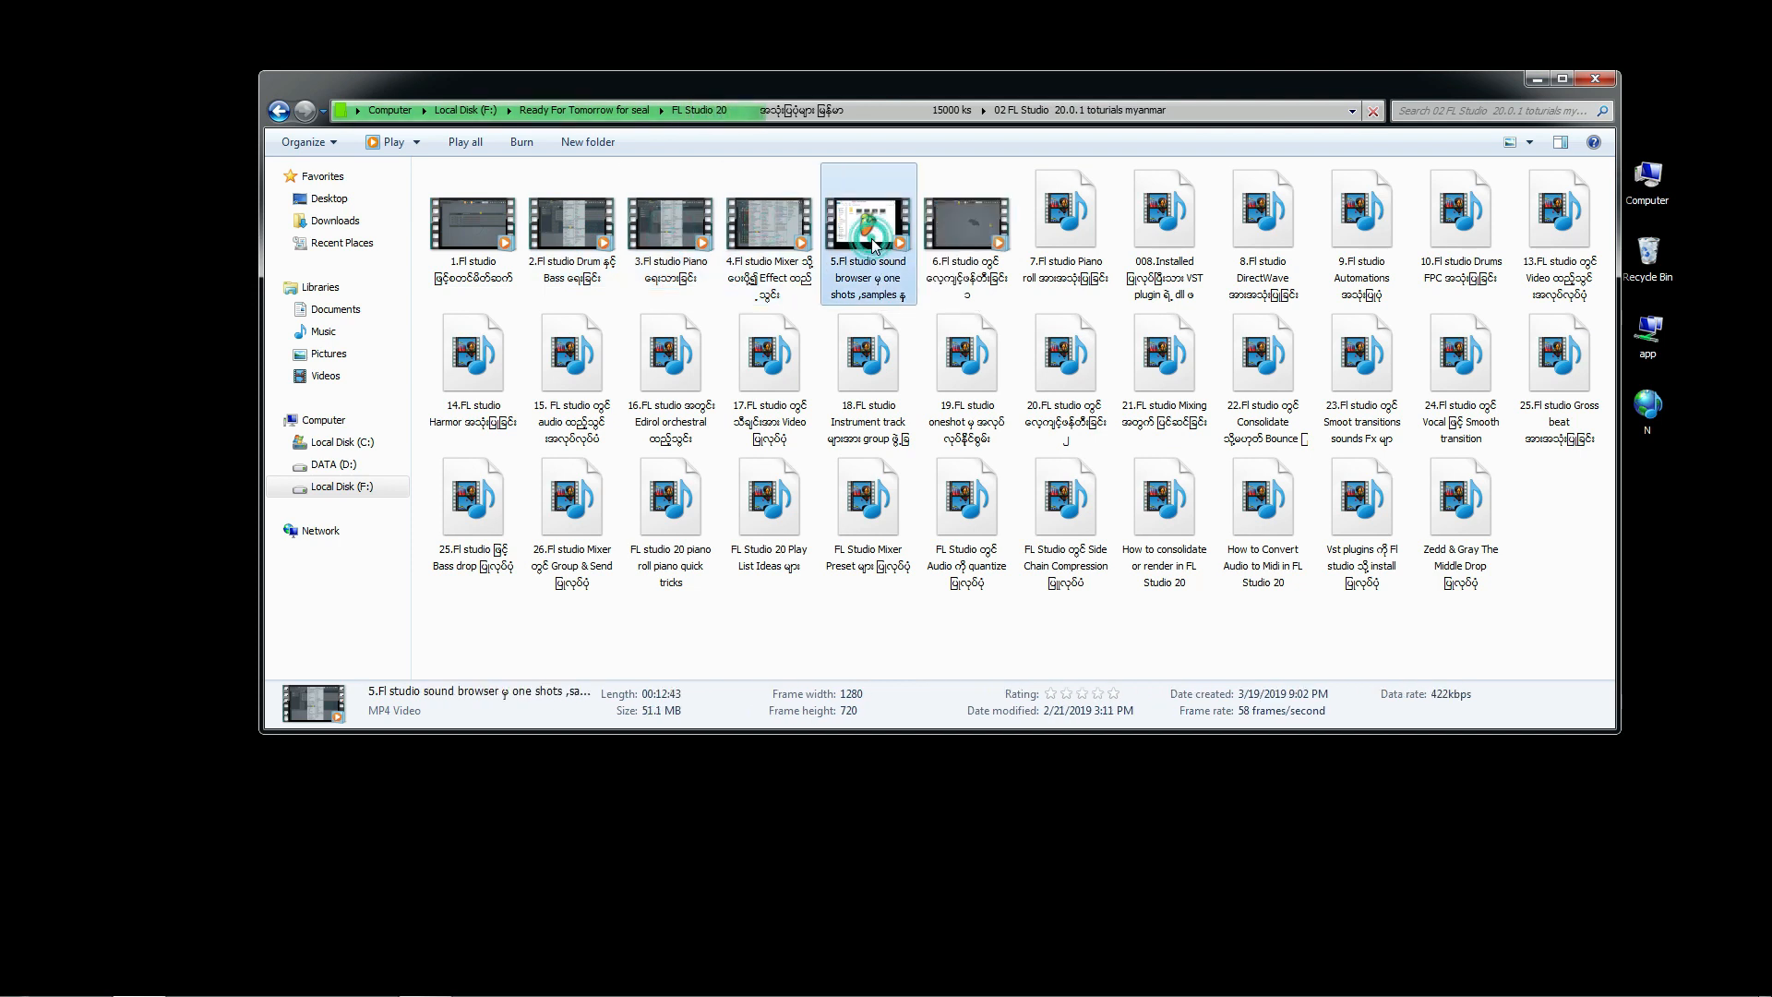
pyautogui.click(965, 214)
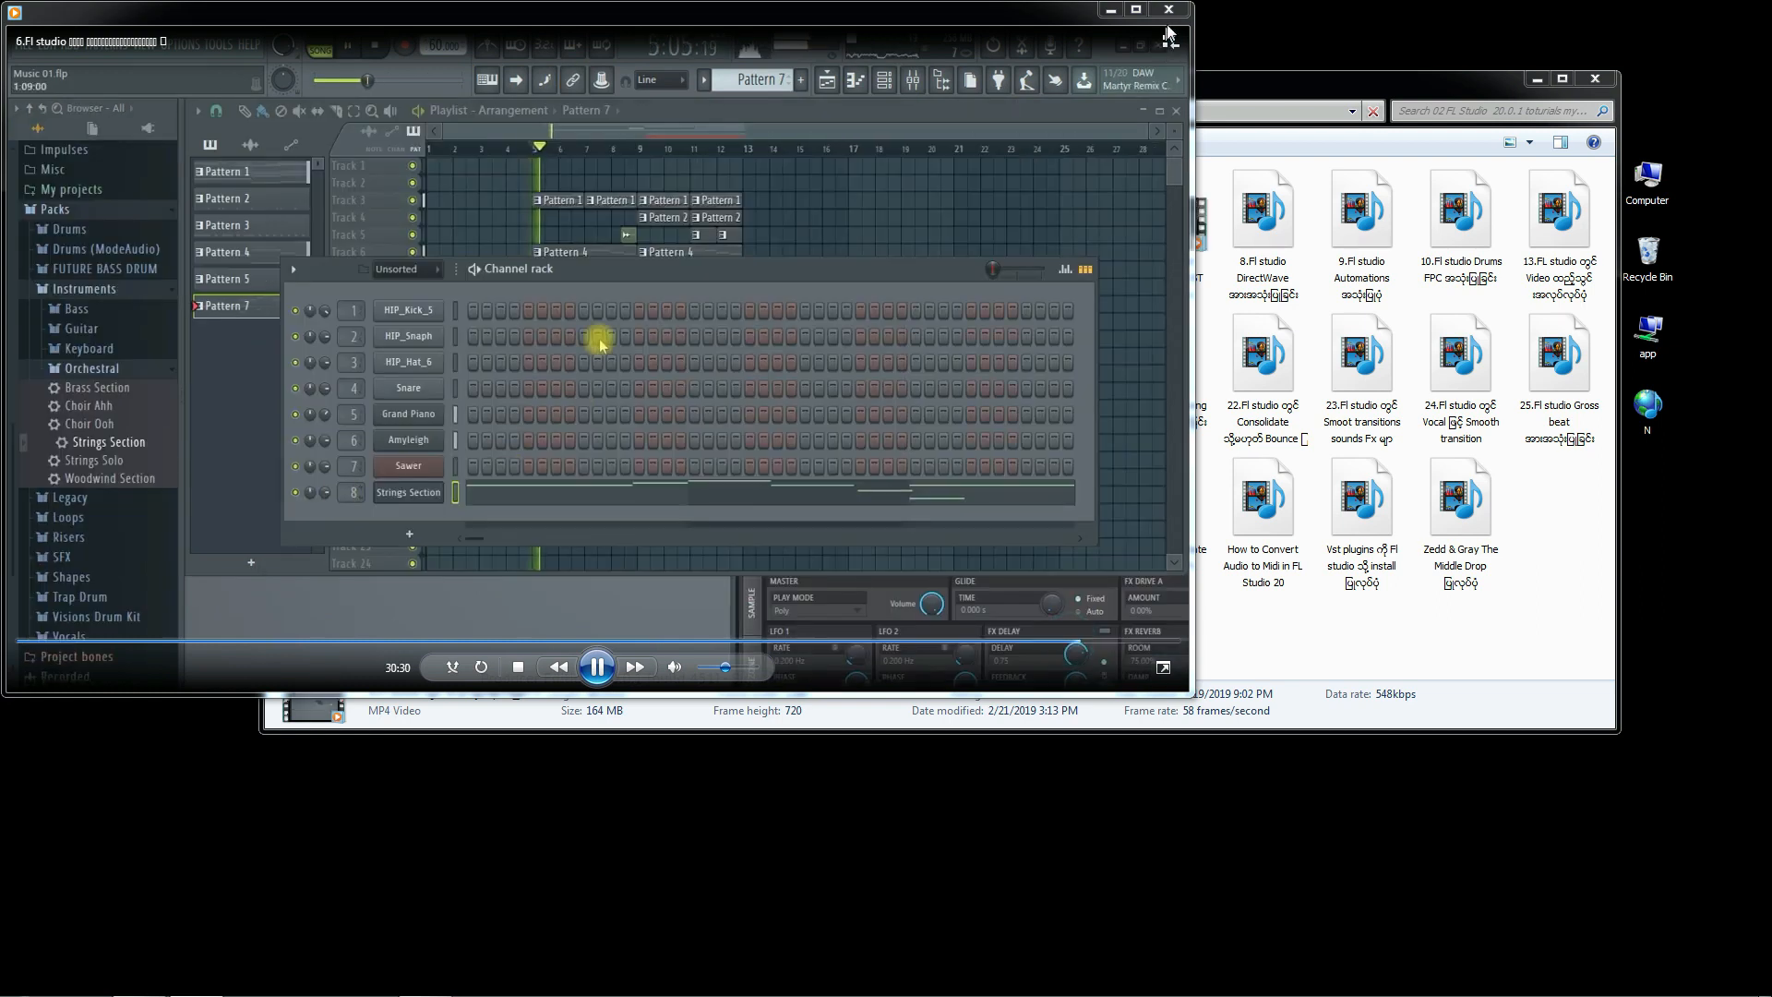
pyautogui.click(1063, 217)
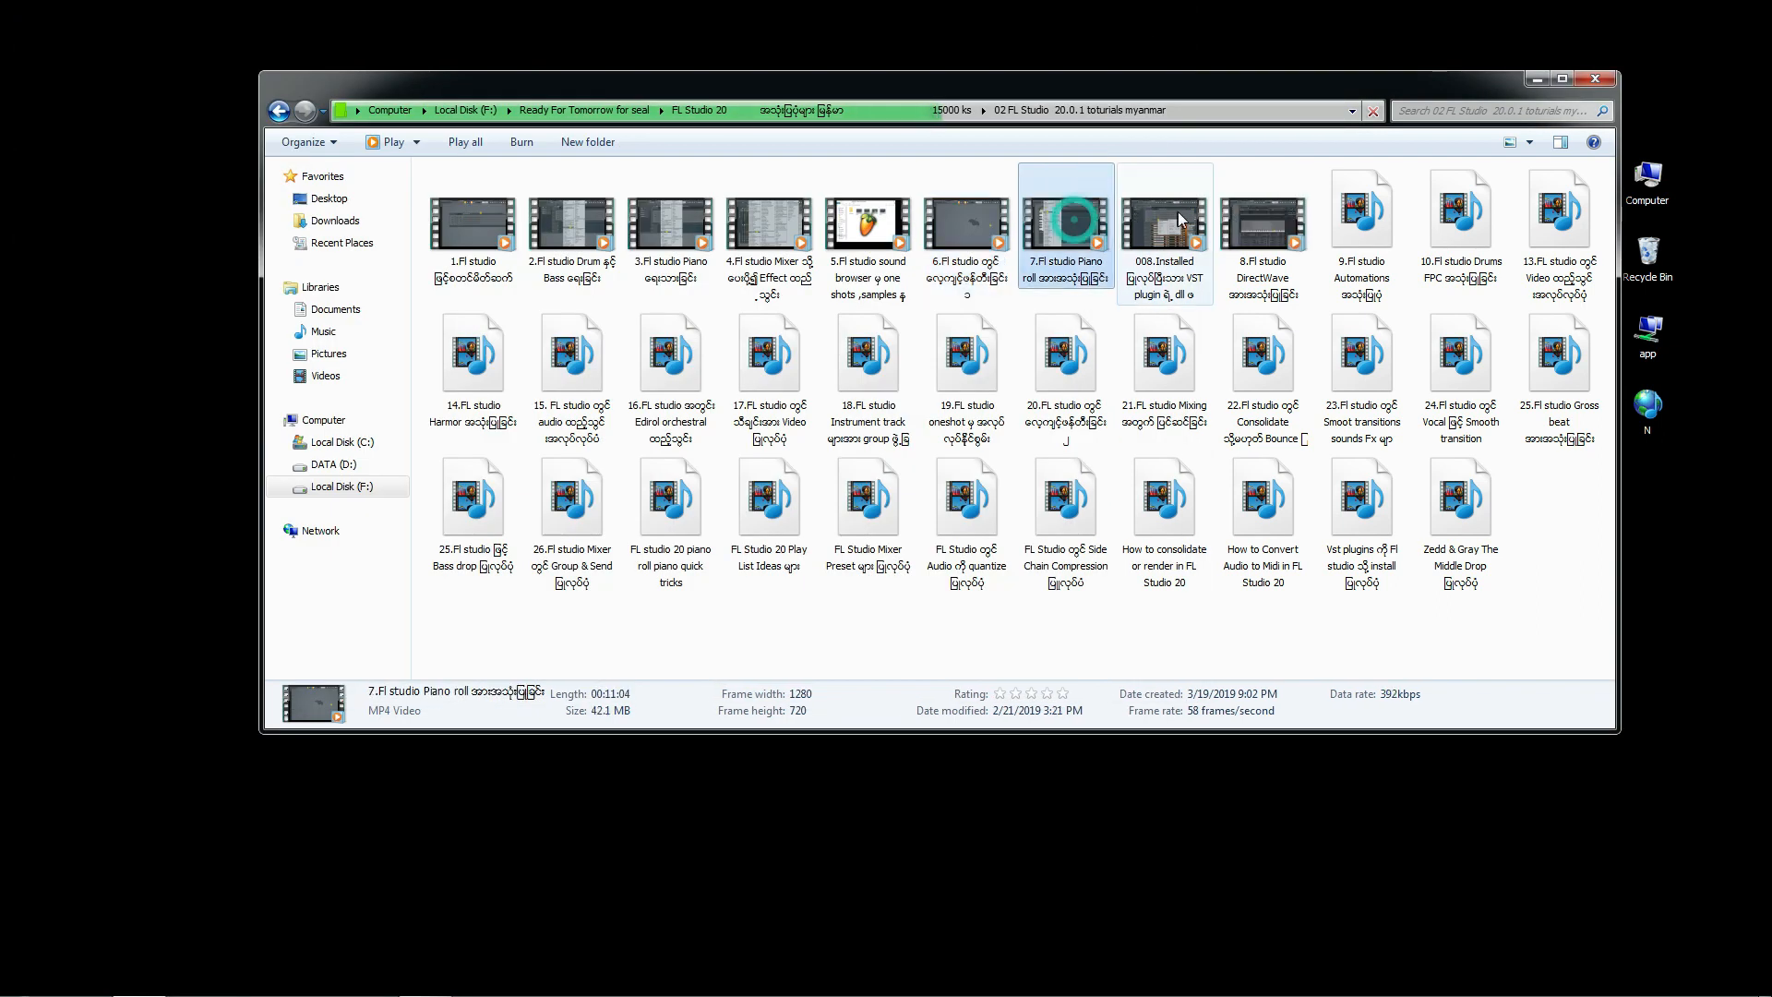
# - Preview the DirectWave, Automations, Bass drop, The Middle Drop and Audio to Midi tutorial videos
pyautogui.click(1262, 224)
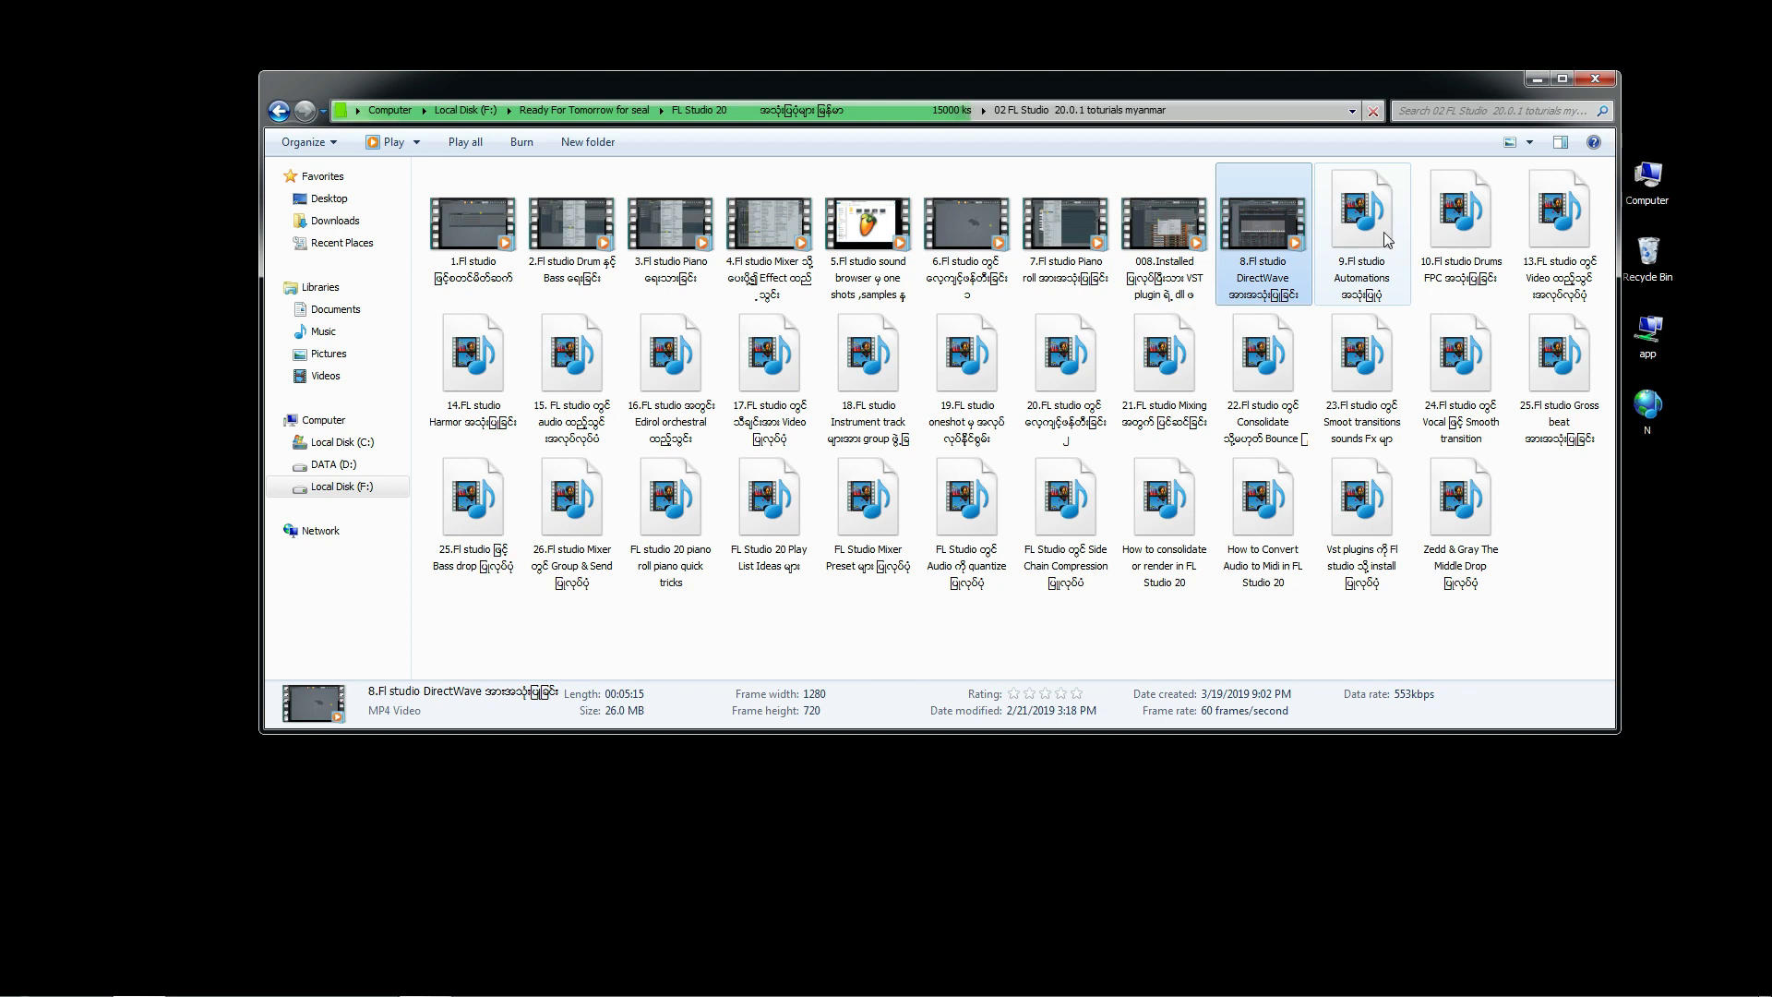
pyautogui.click(1460, 214)
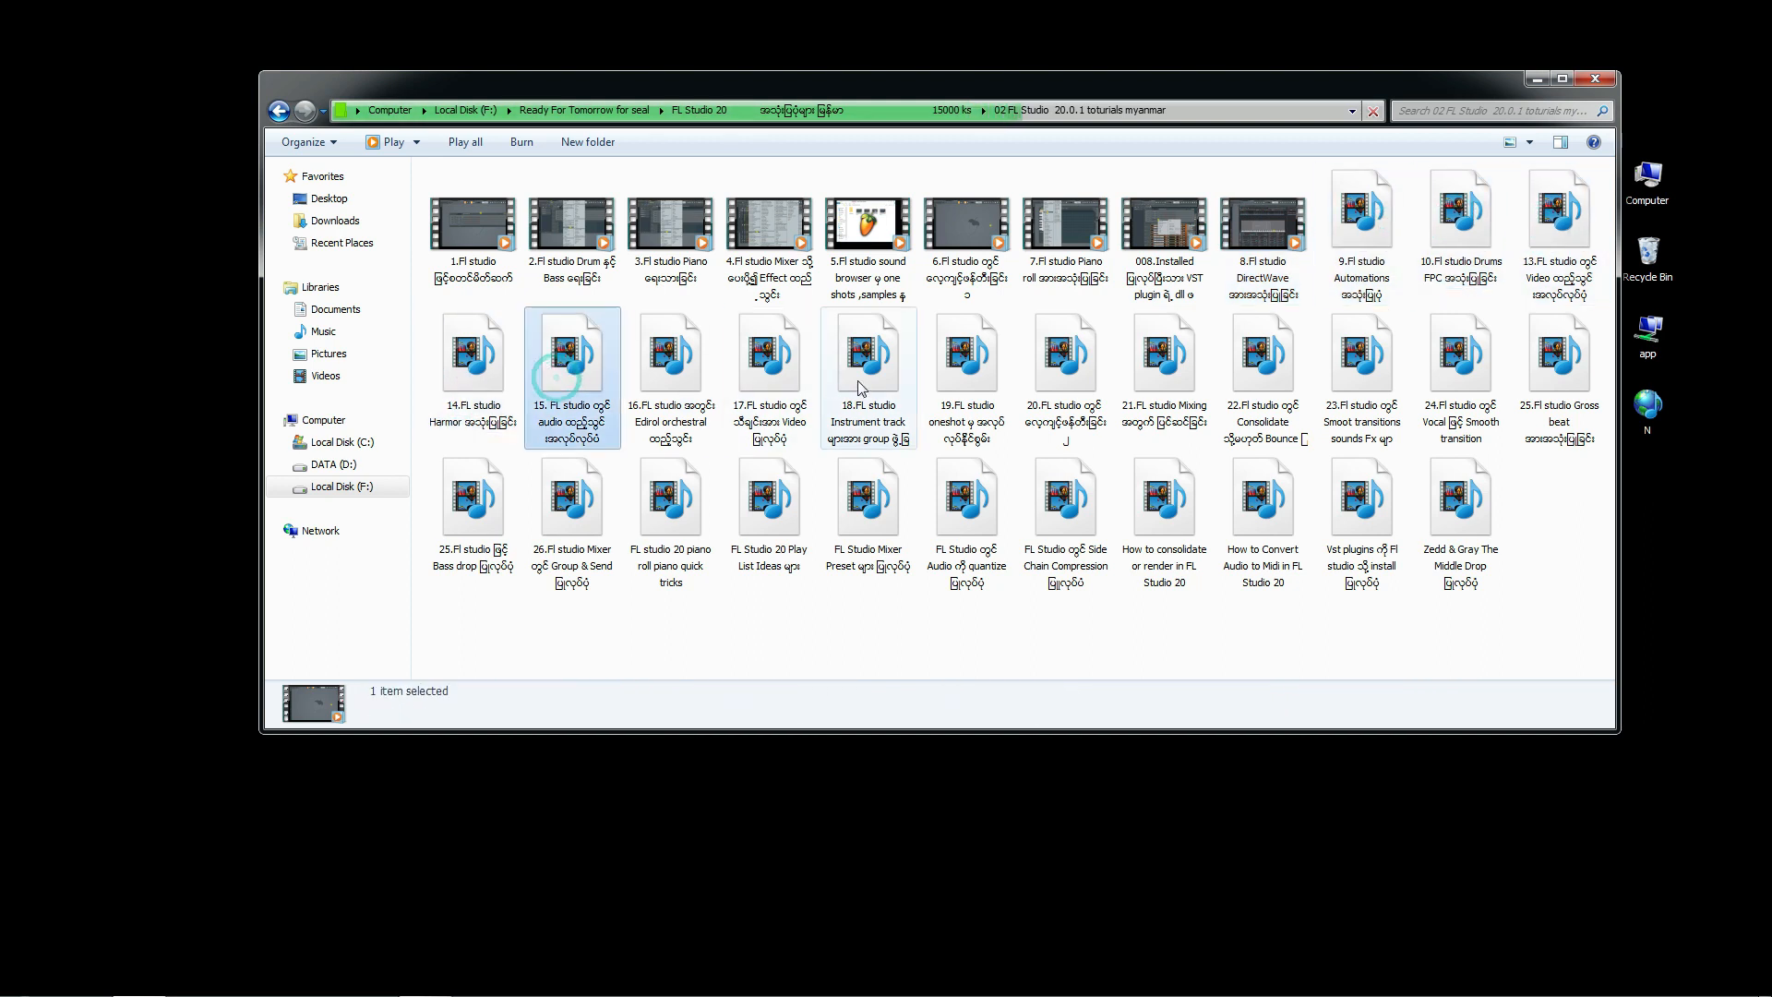
pyautogui.click(1063, 352)
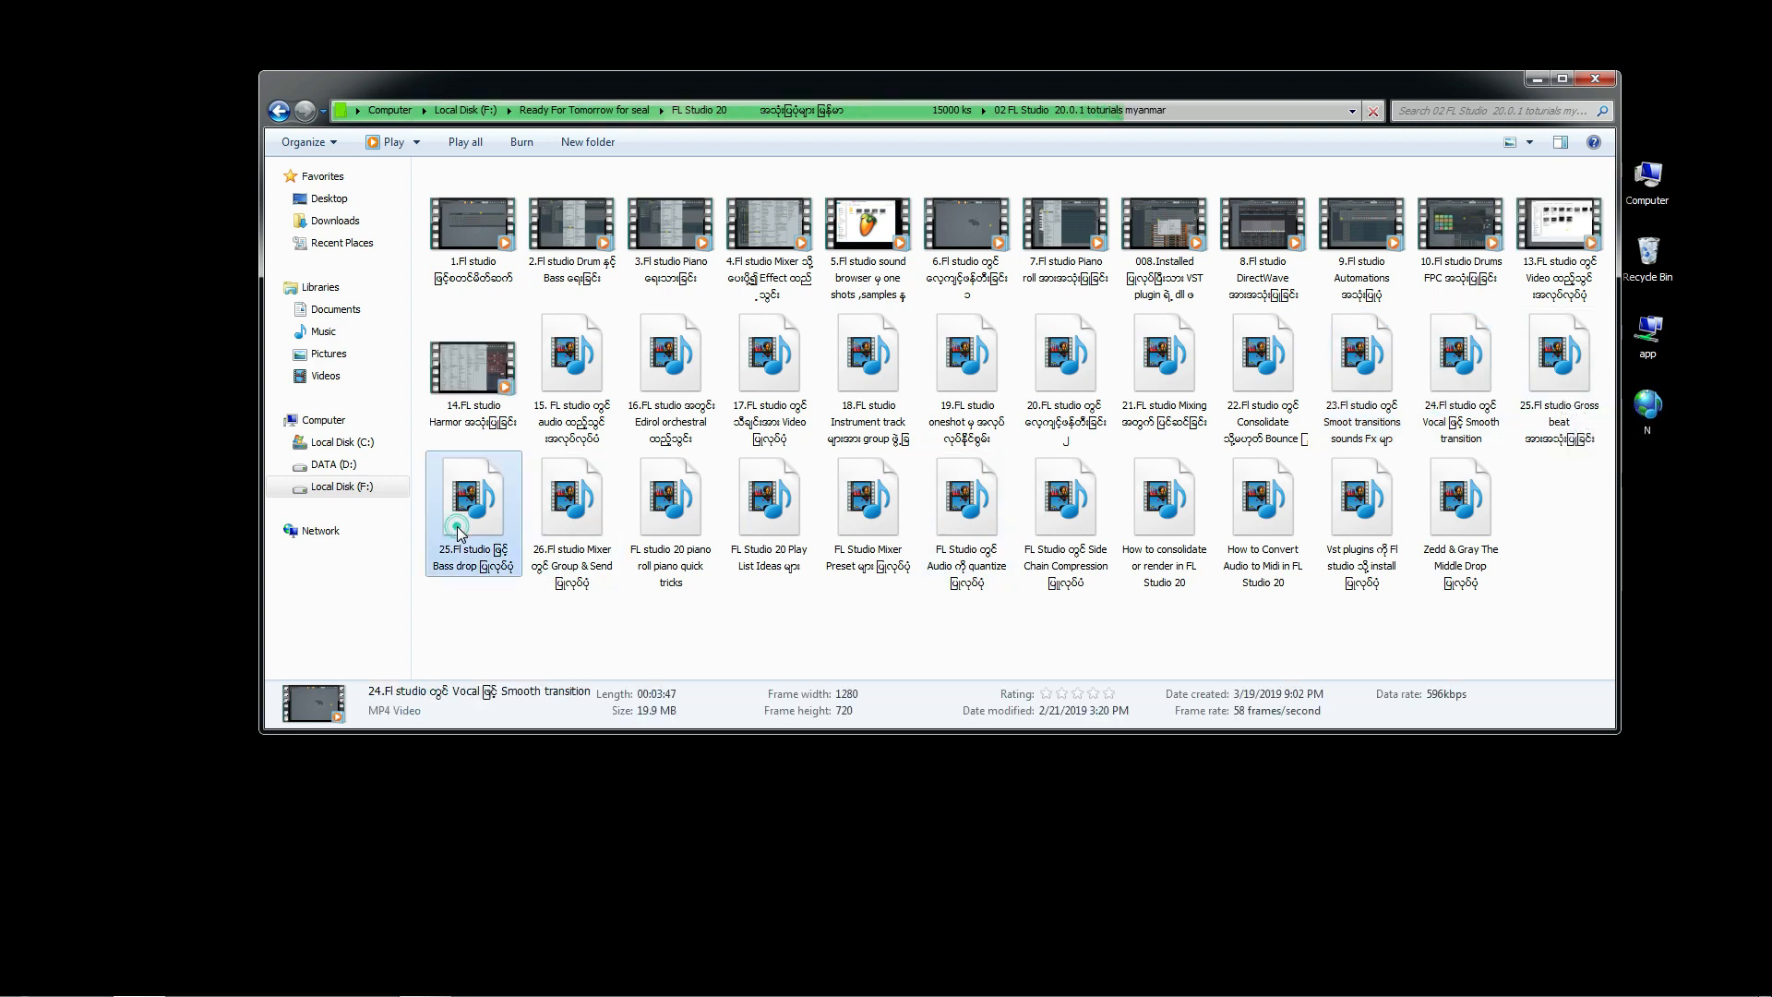
pyautogui.click(473, 500)
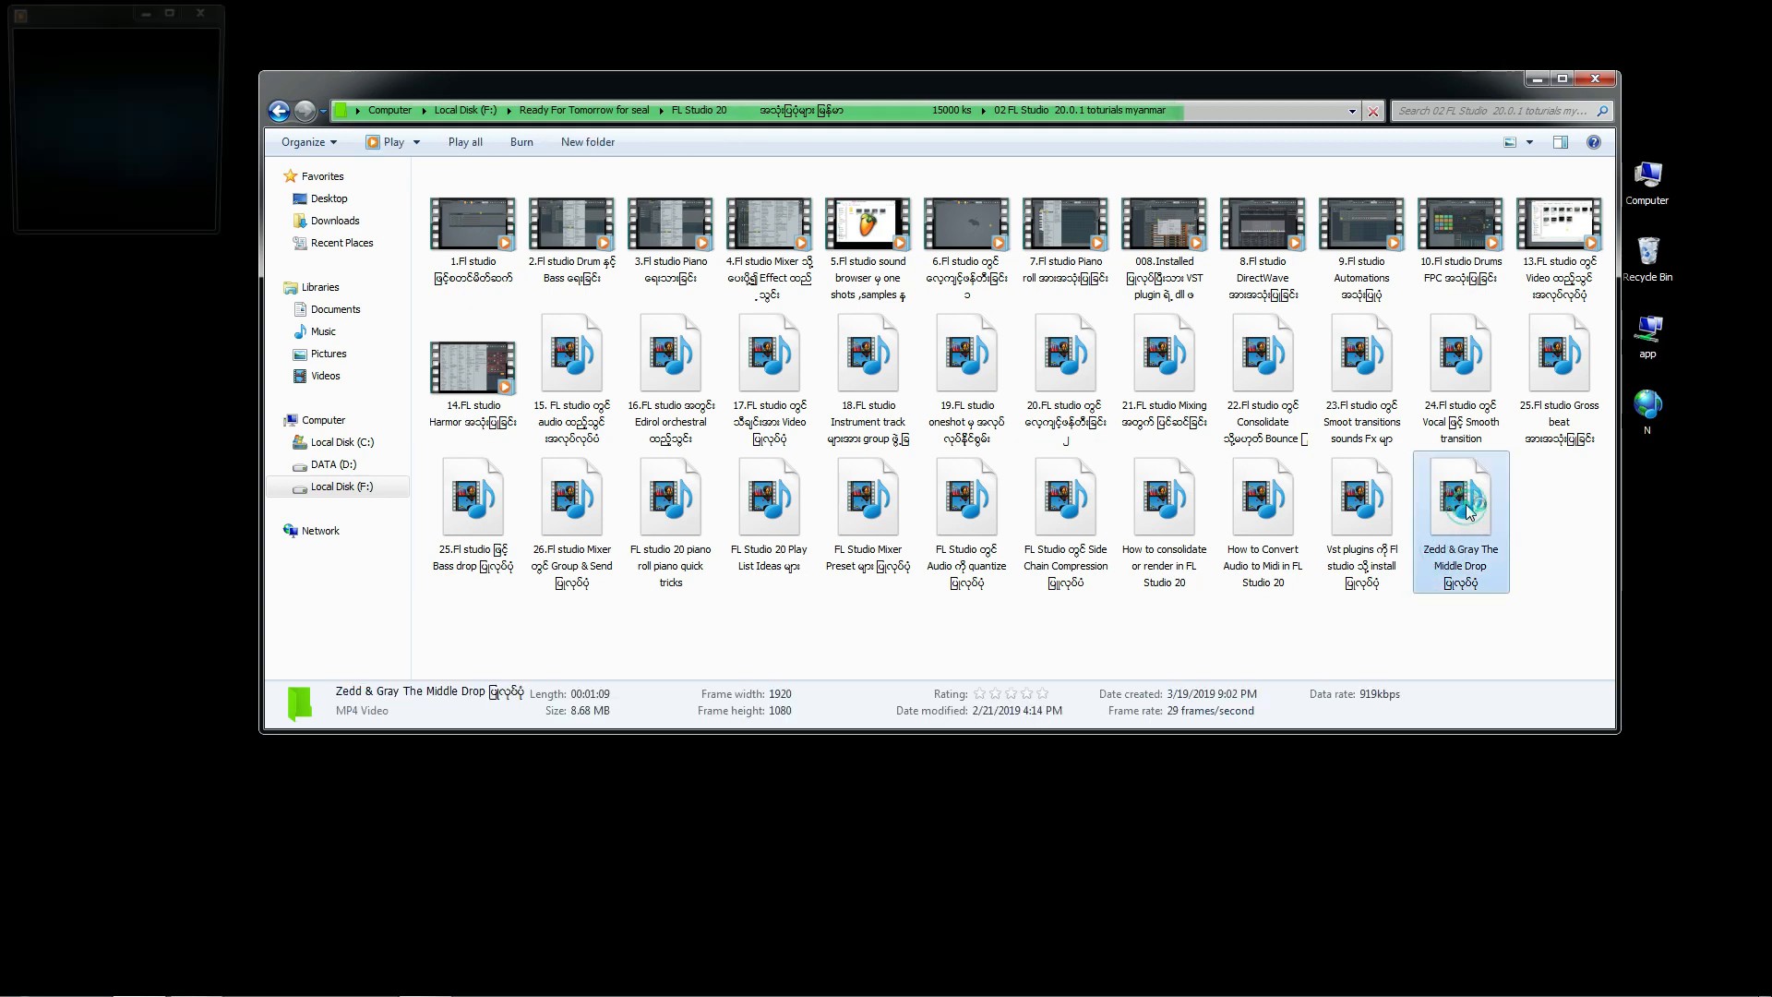
pyautogui.doubleClick(1458, 499)
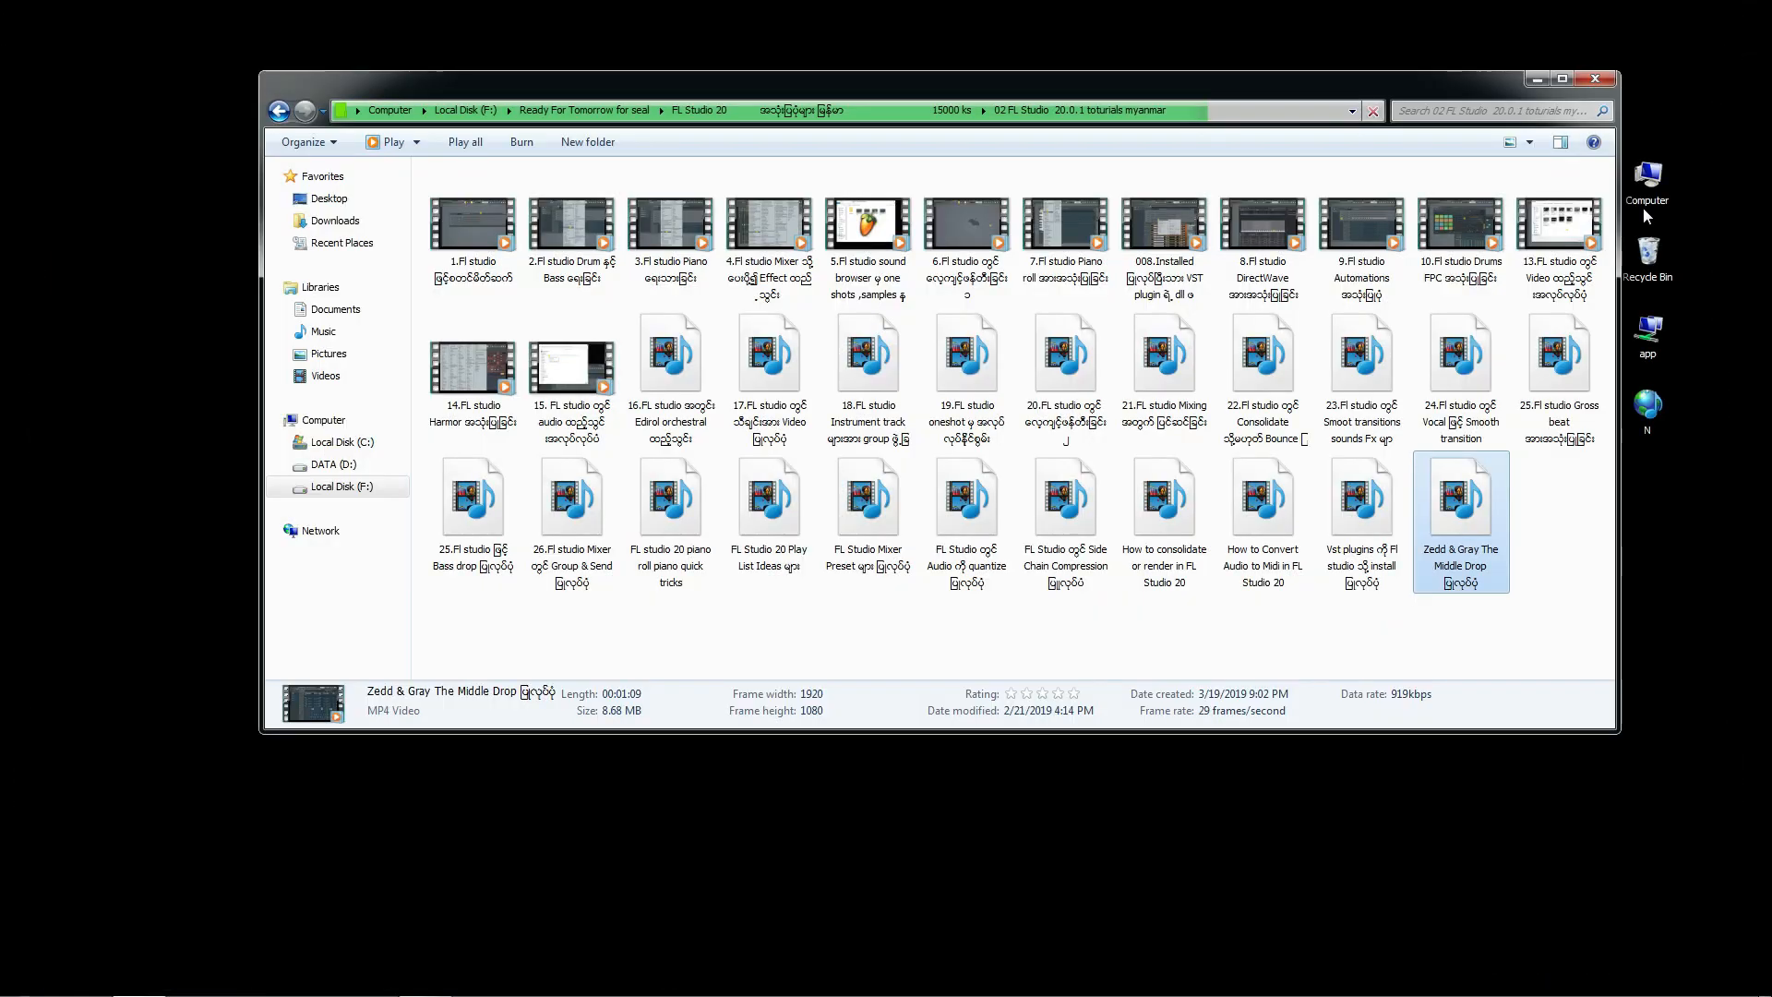
pyautogui.click(1262, 496)
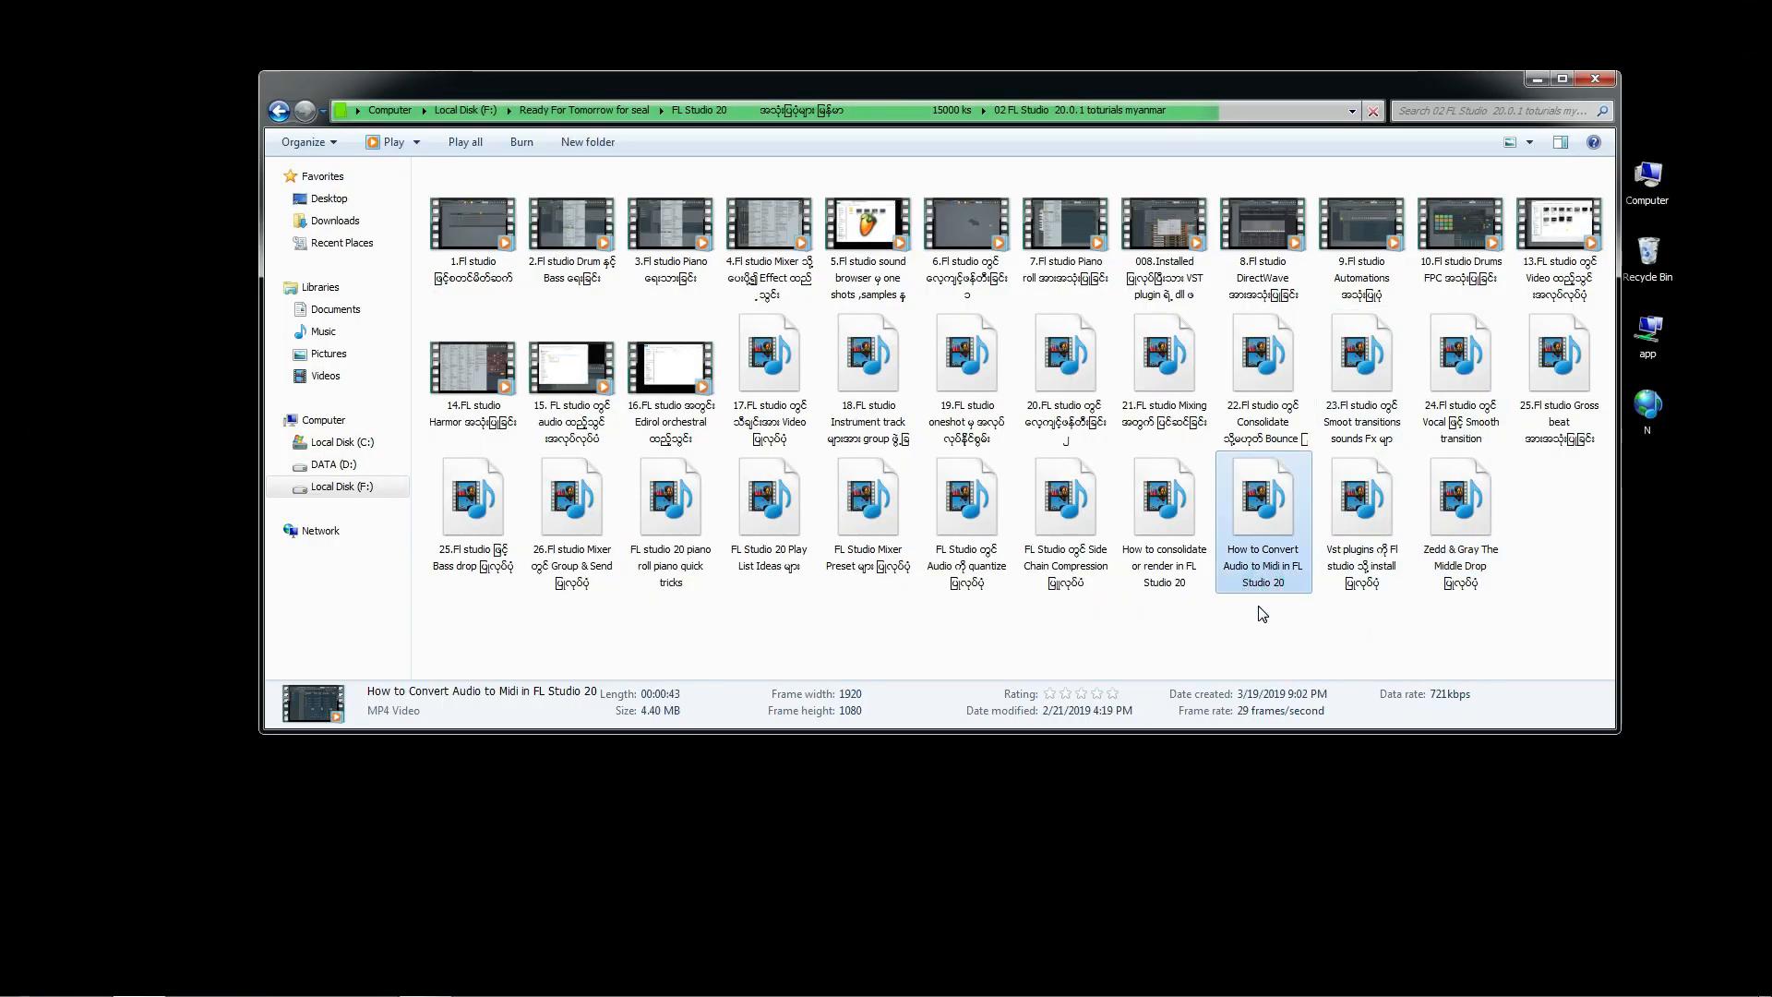
pyautogui.click(278, 109)
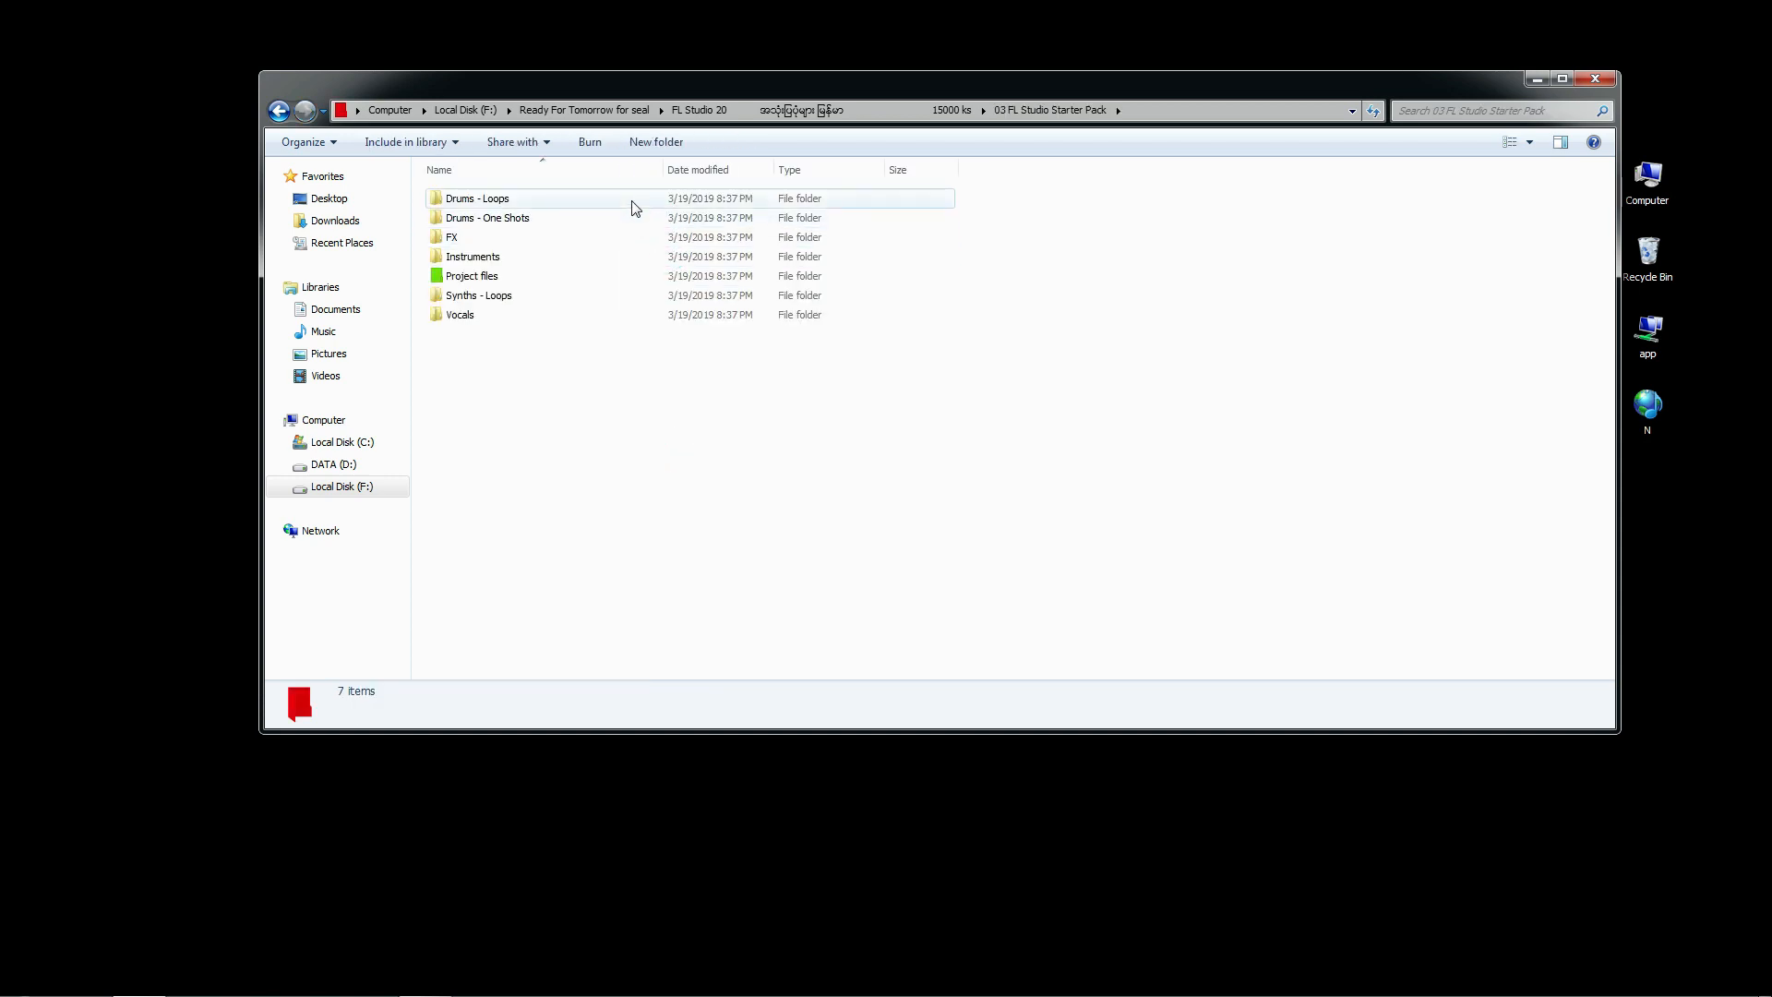
# - Browse the starter pack's loop and instrument folders, then enter Project files and the Candy project folder
pyautogui.doubleClick(476, 198)
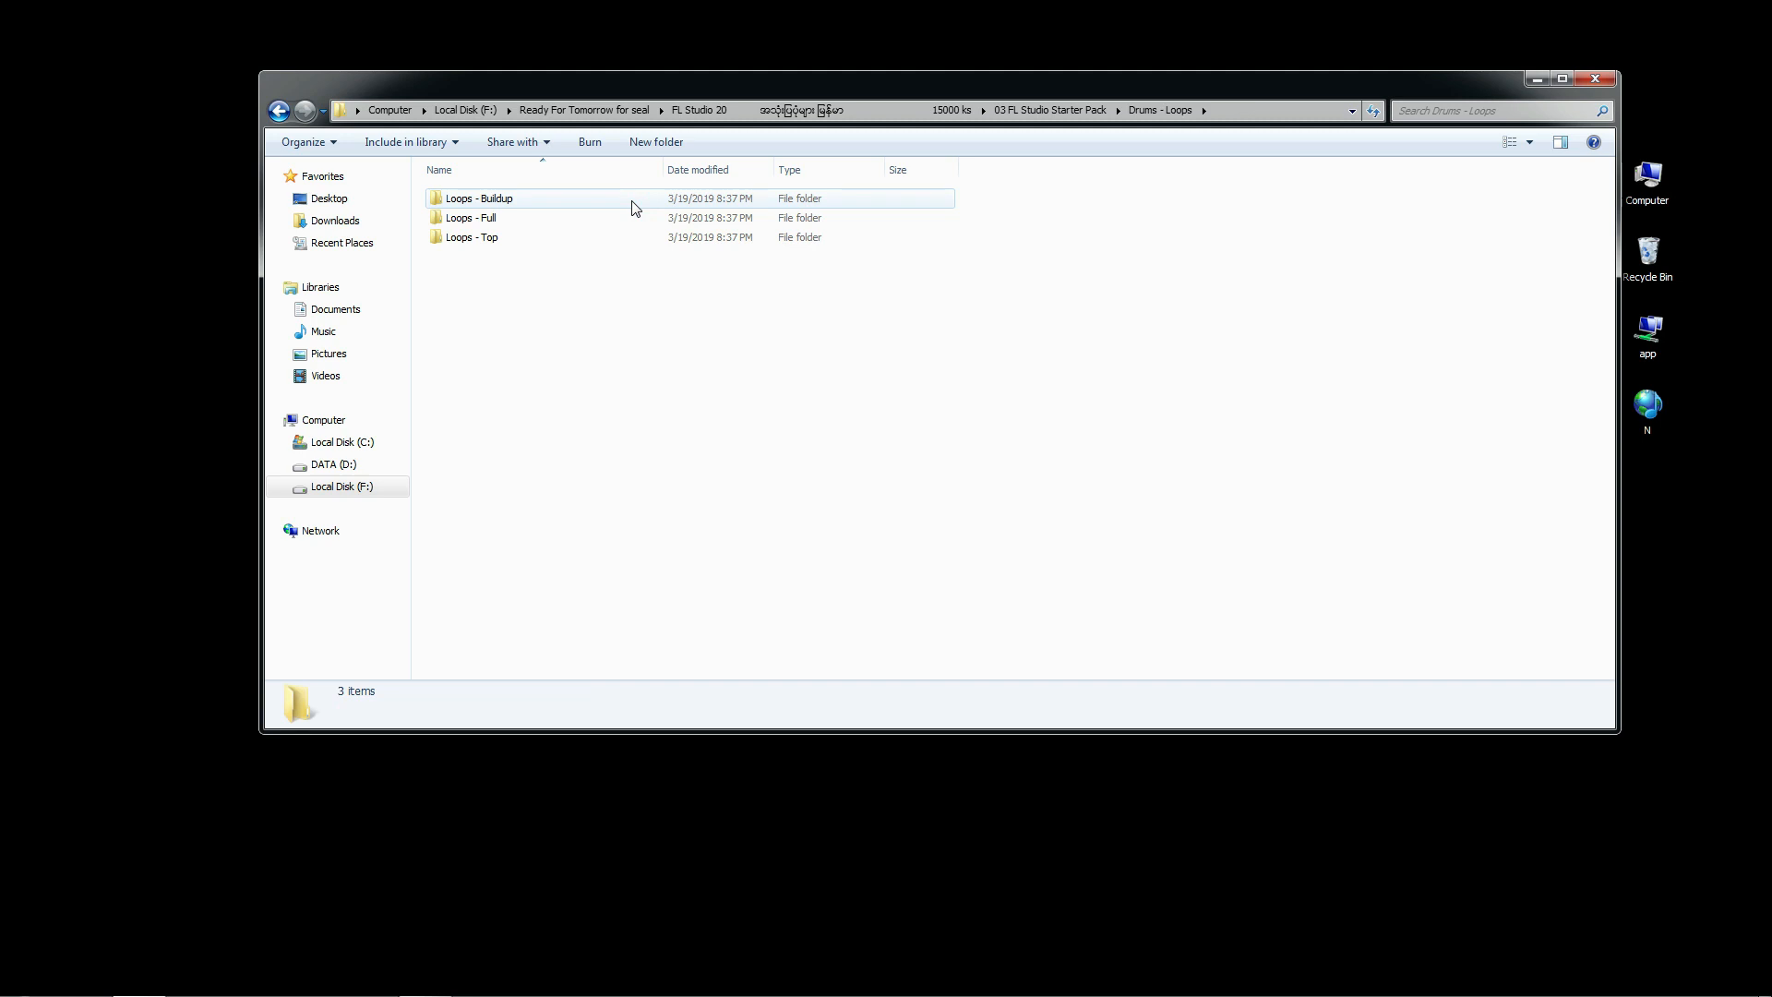
pyautogui.click(279, 109)
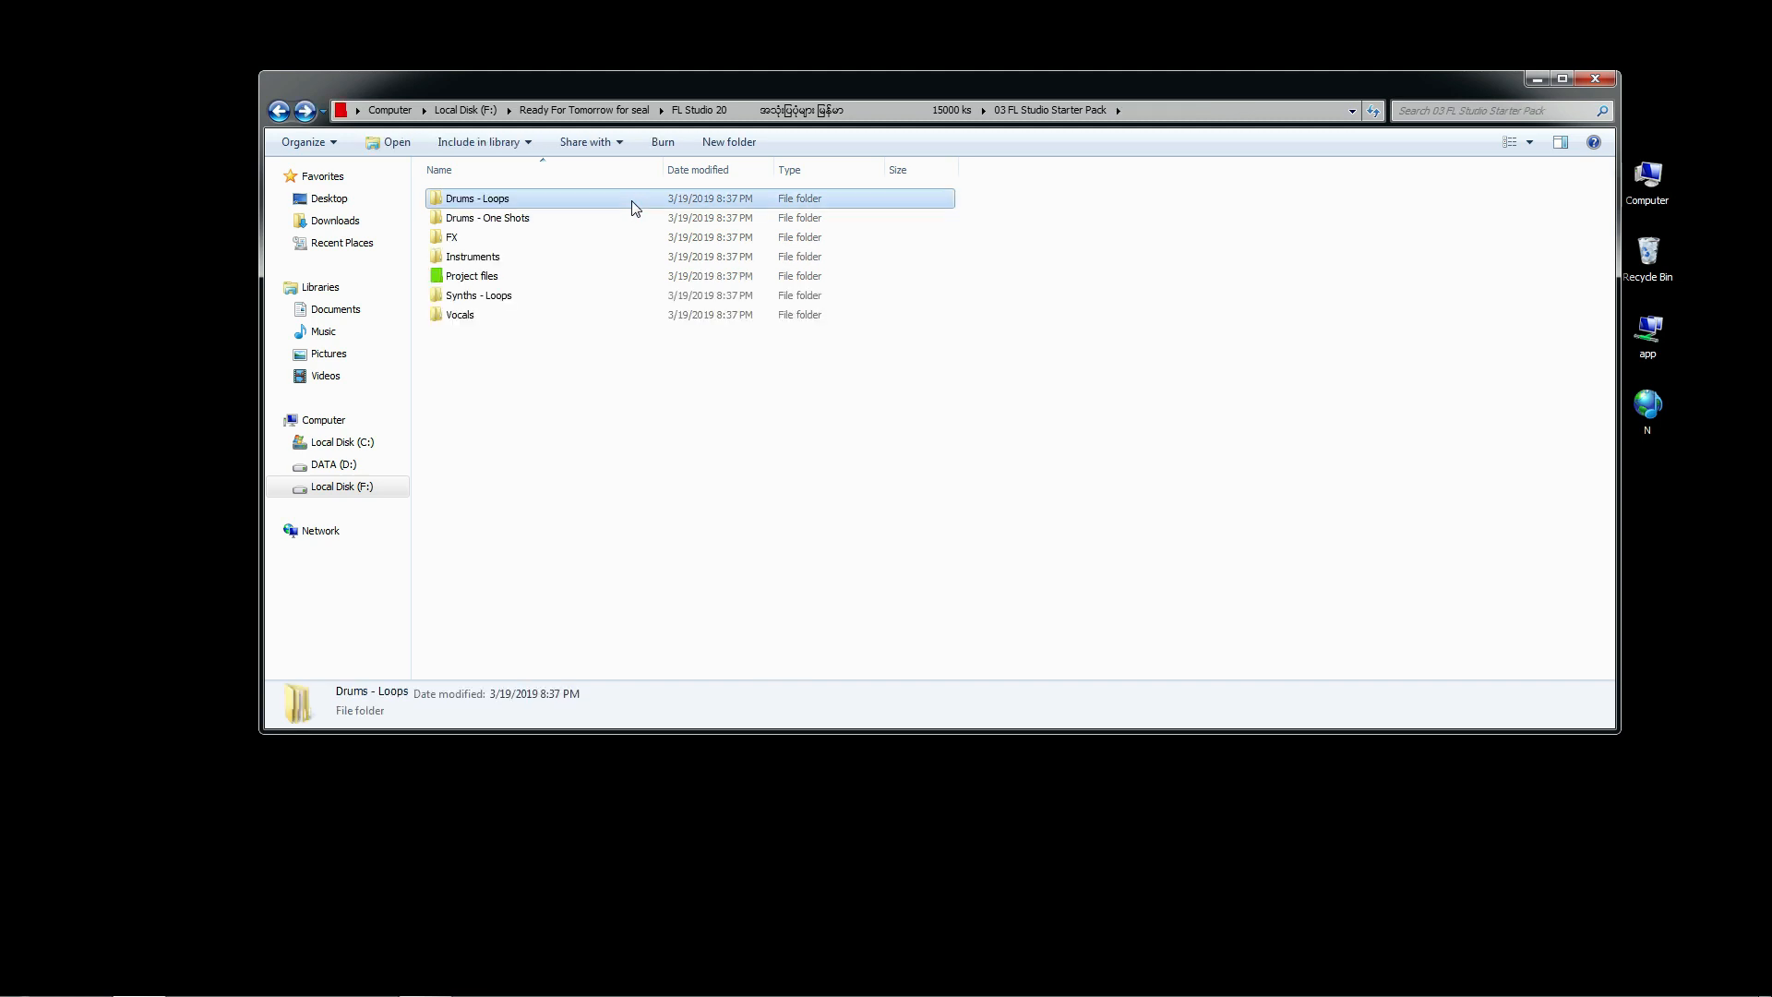
pyautogui.click(475, 257)
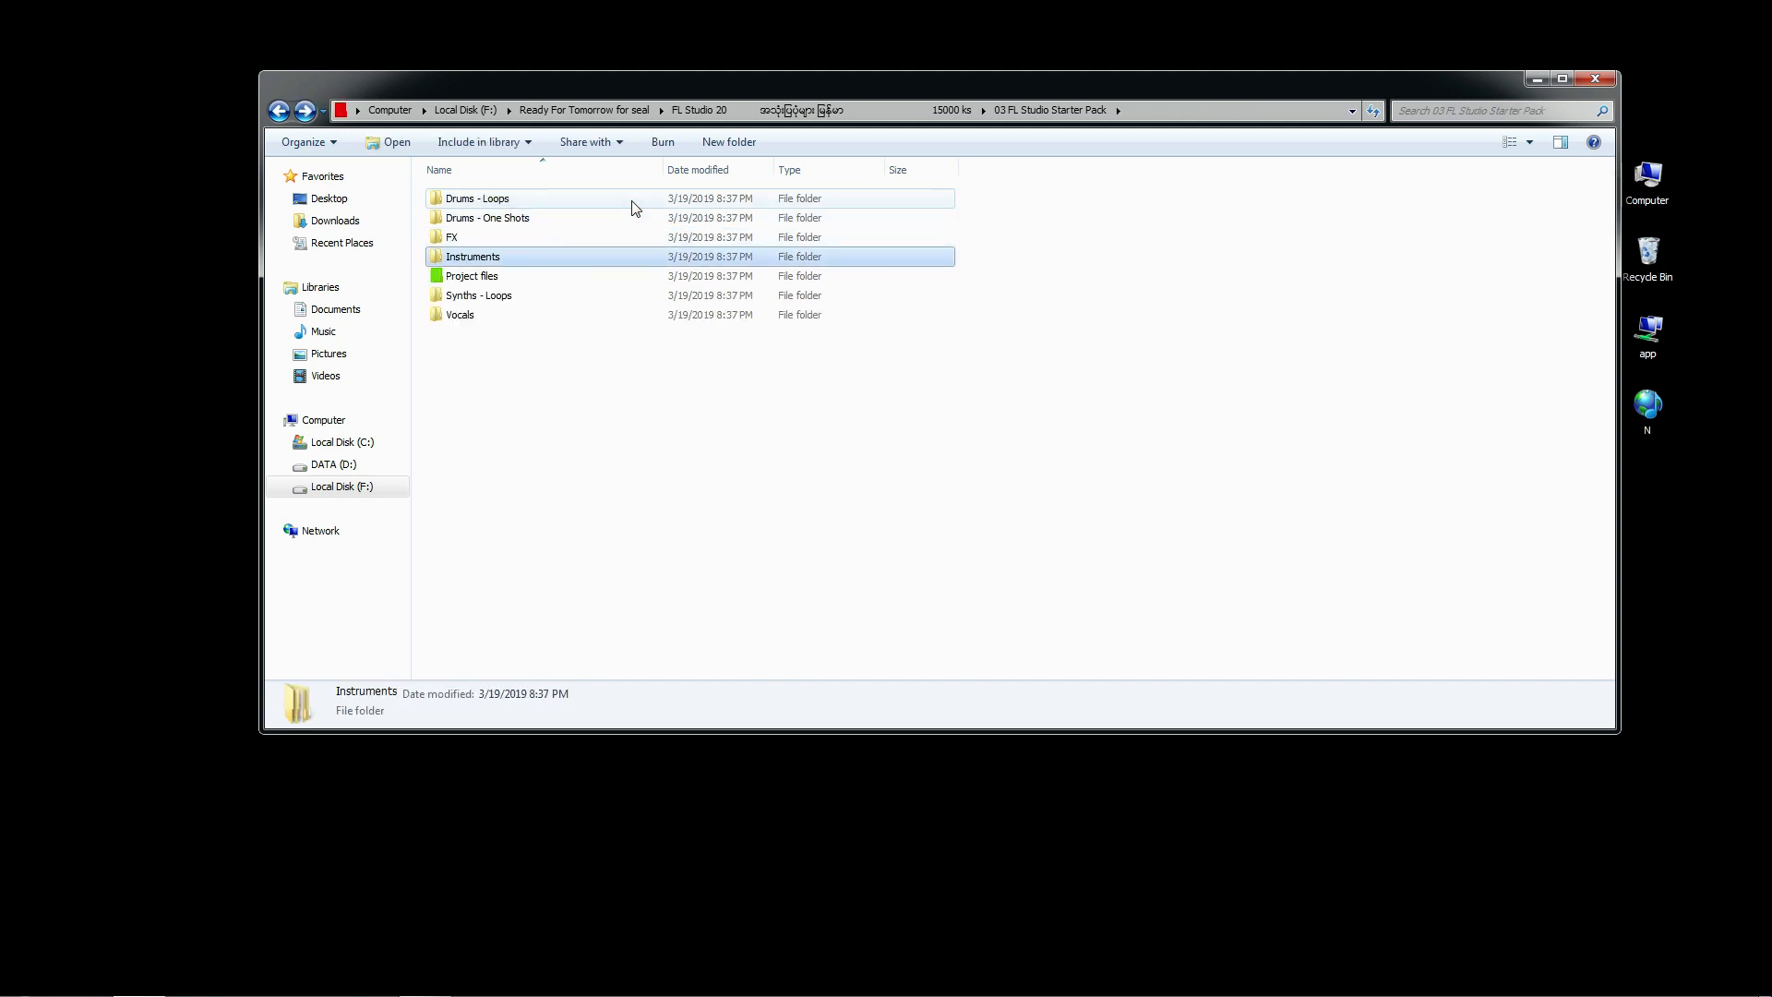
pyautogui.doubleClick(452, 236)
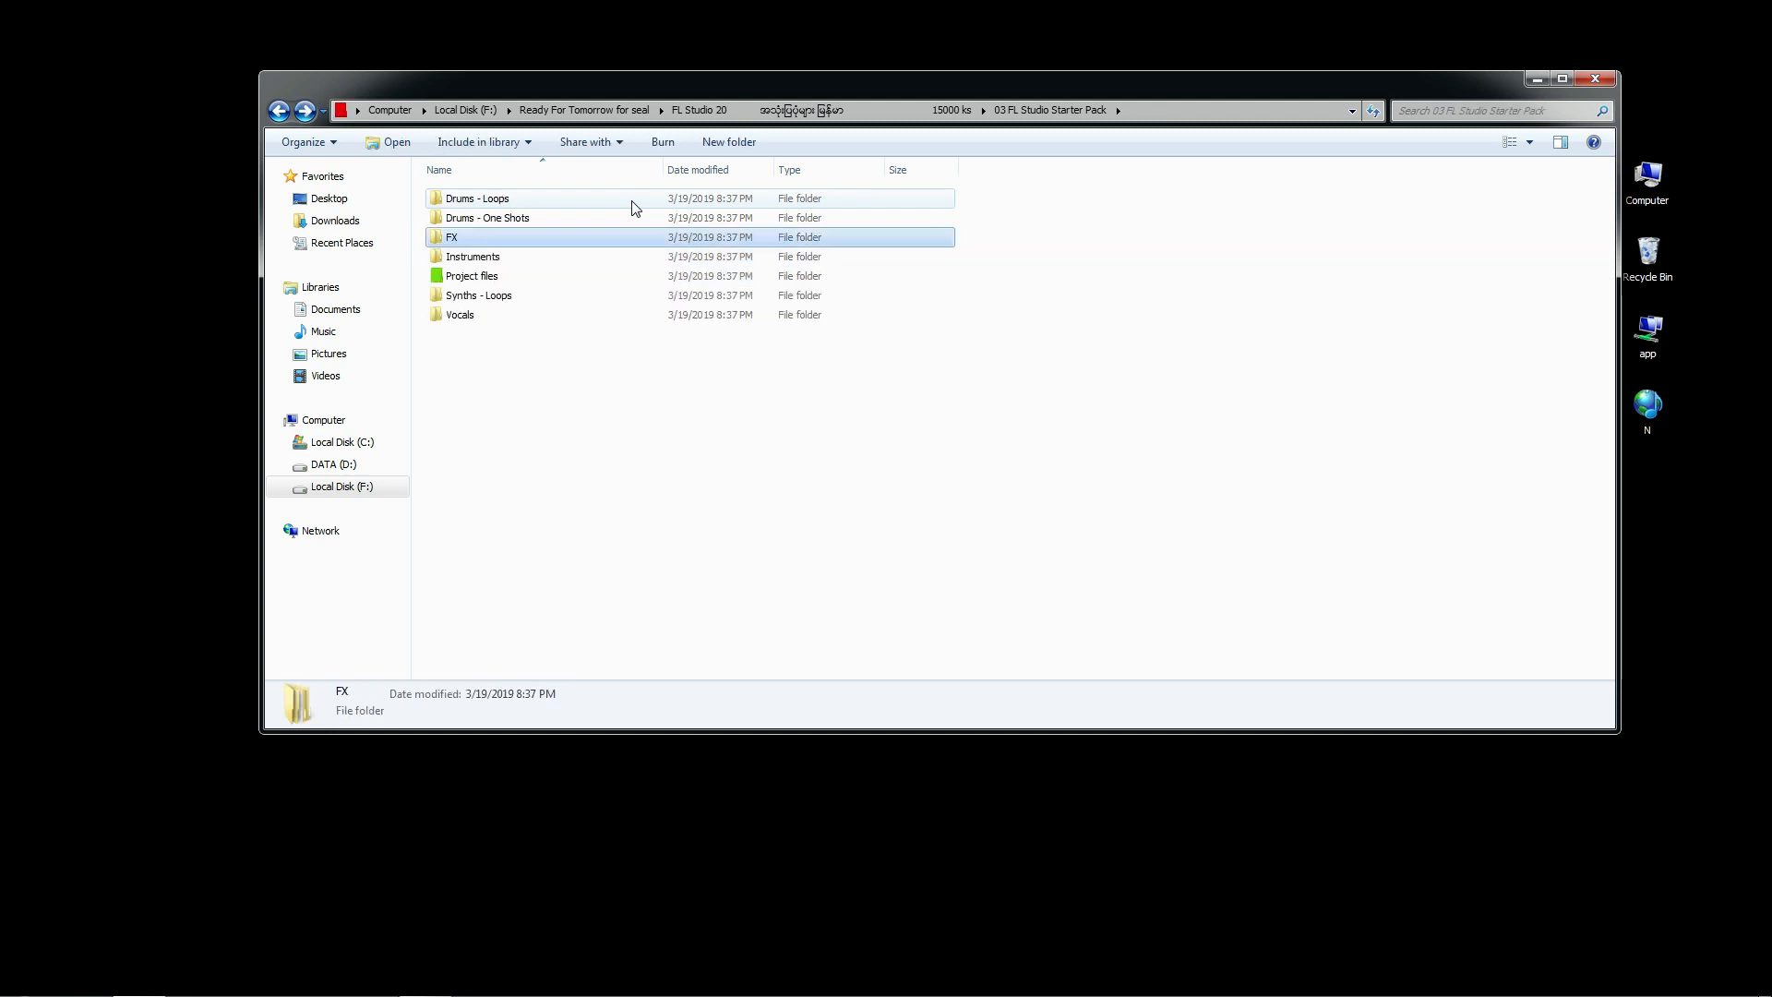
pyautogui.doubleClick(470, 275)
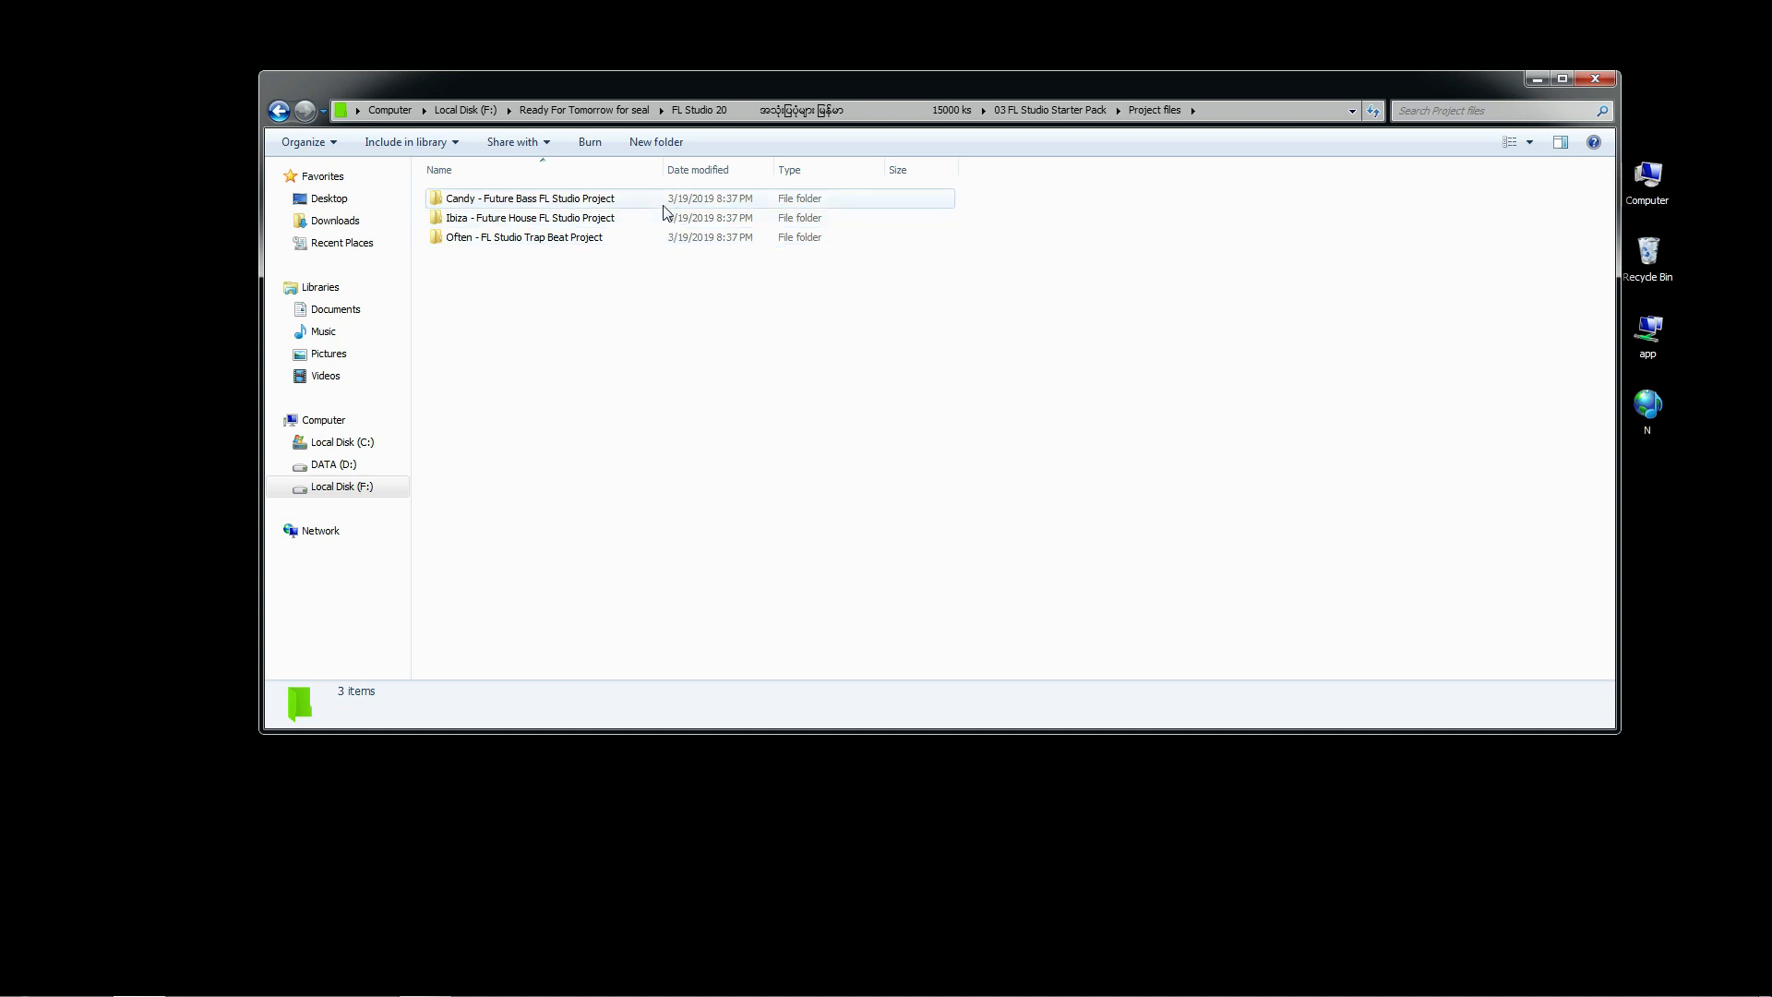
pyautogui.doubleClick(526, 197)
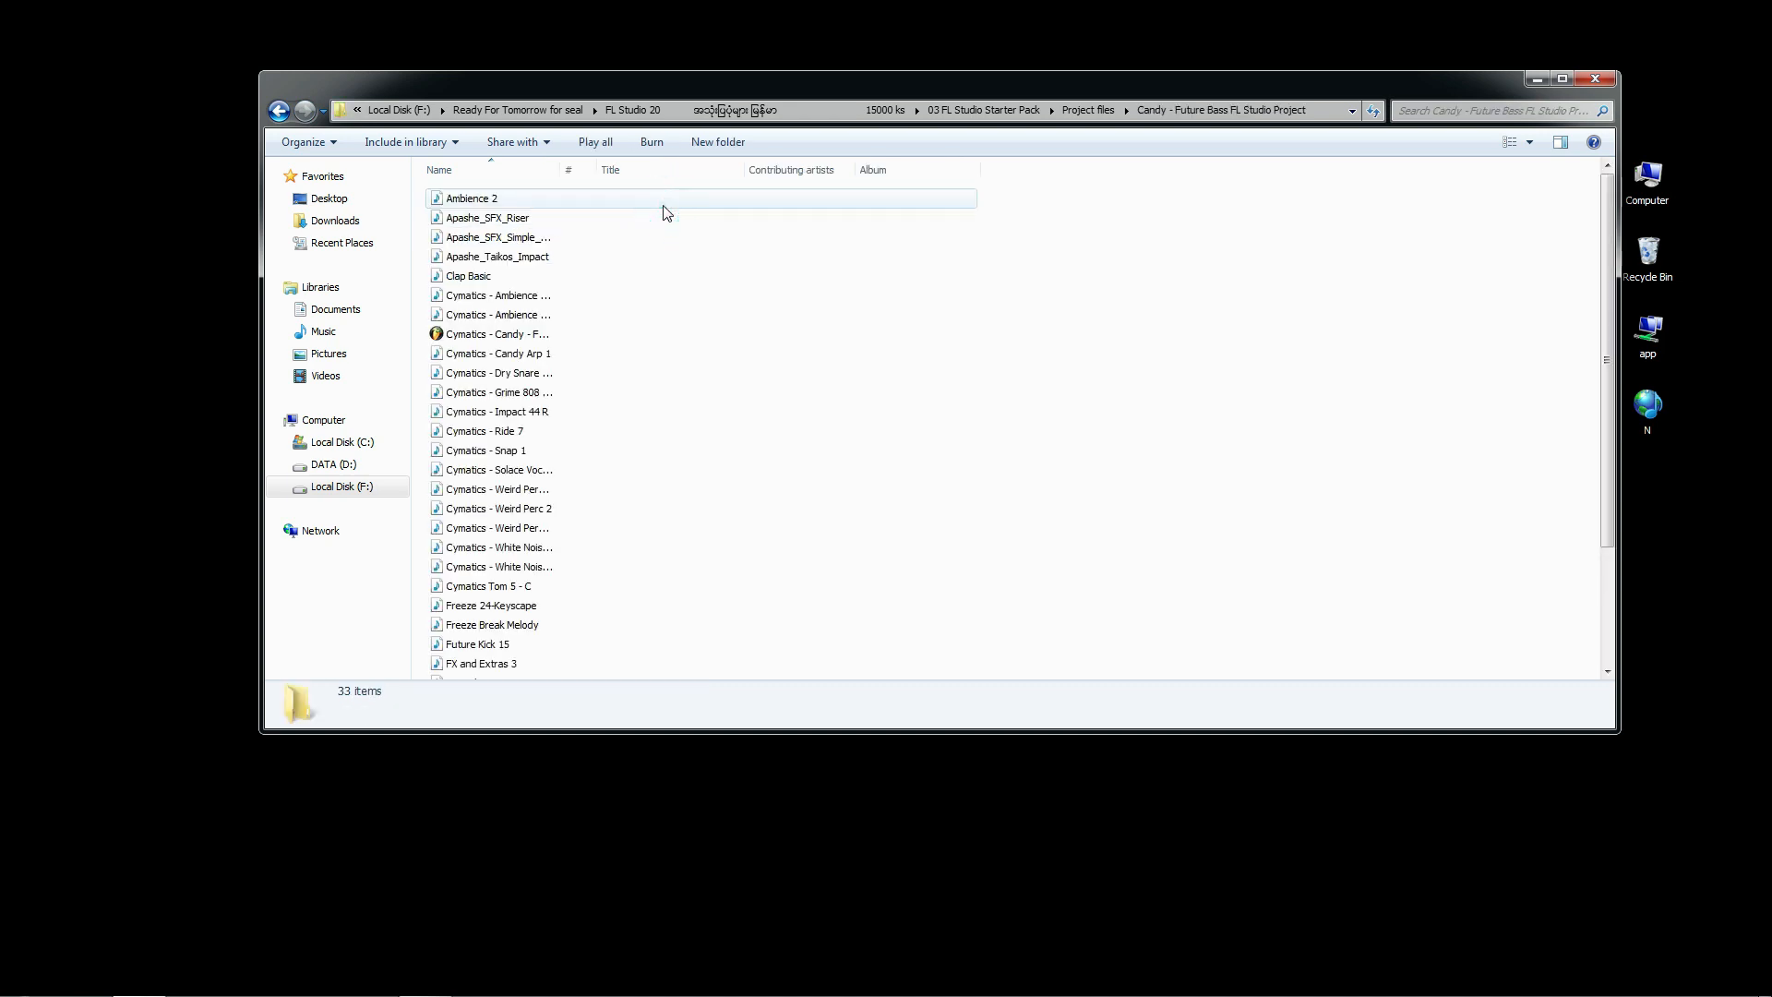
# - Load the Candy Future Bass .flp in FL Studio and view its playlist arrangement
pyautogui.click(497, 334)
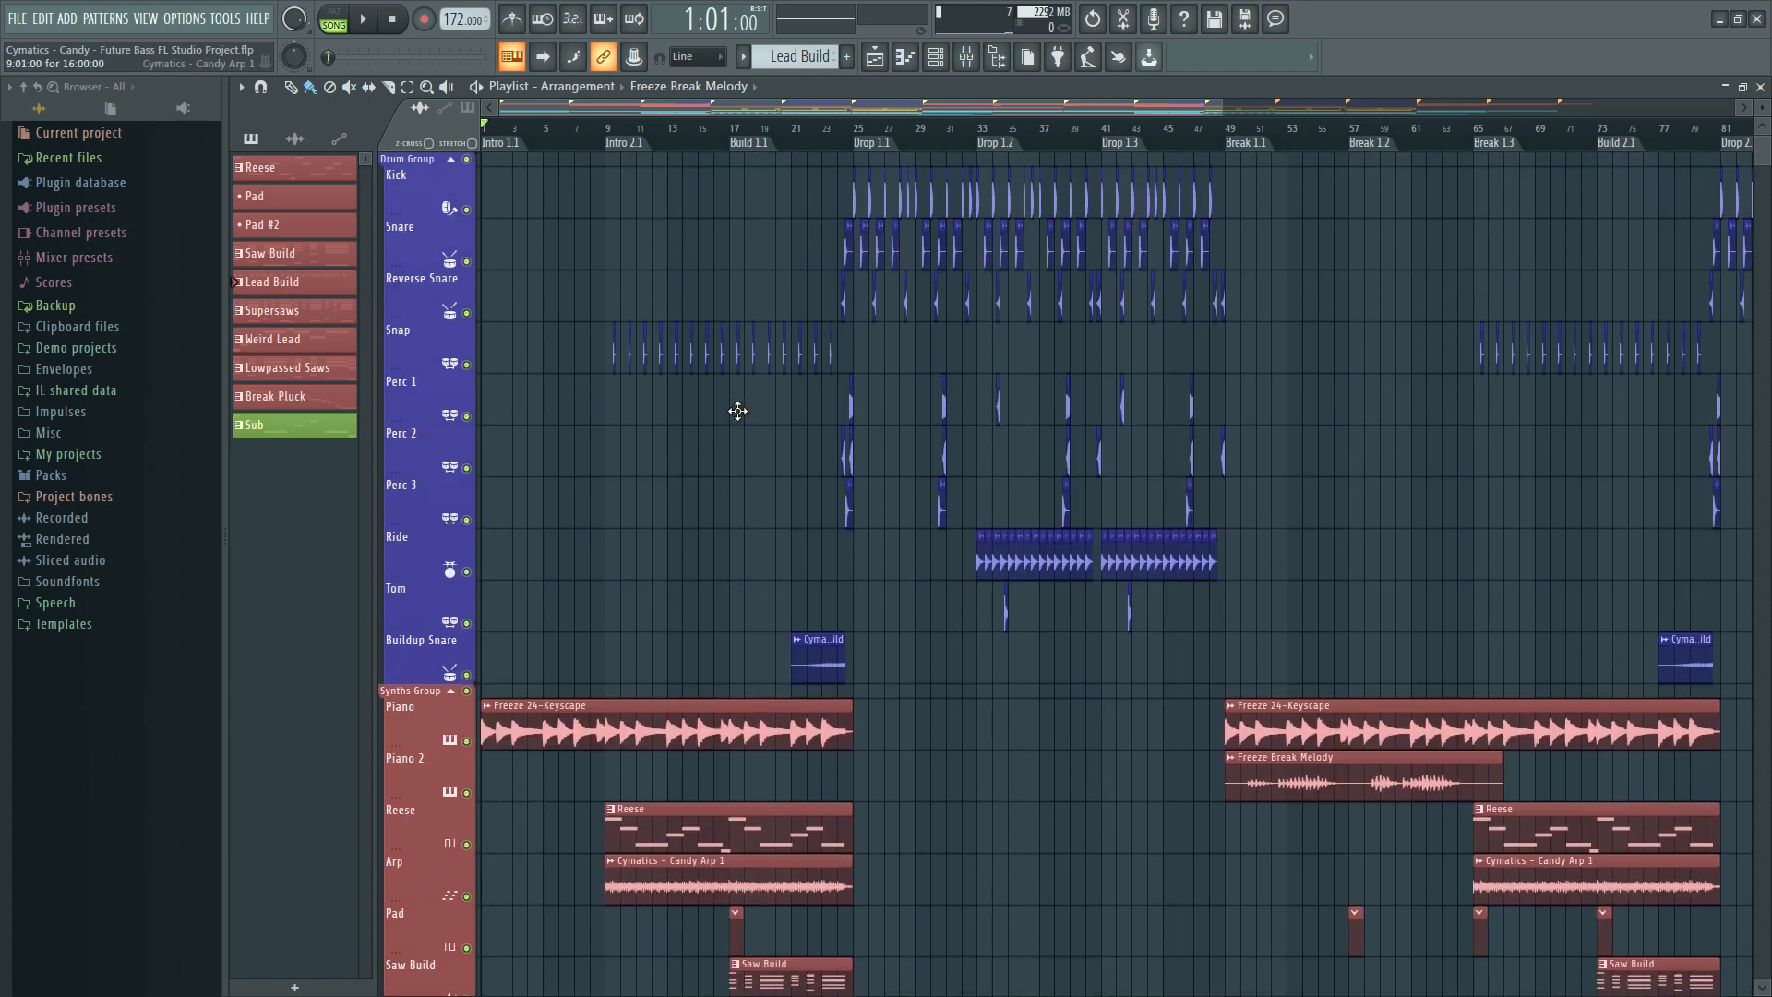
pyautogui.click(362, 18)
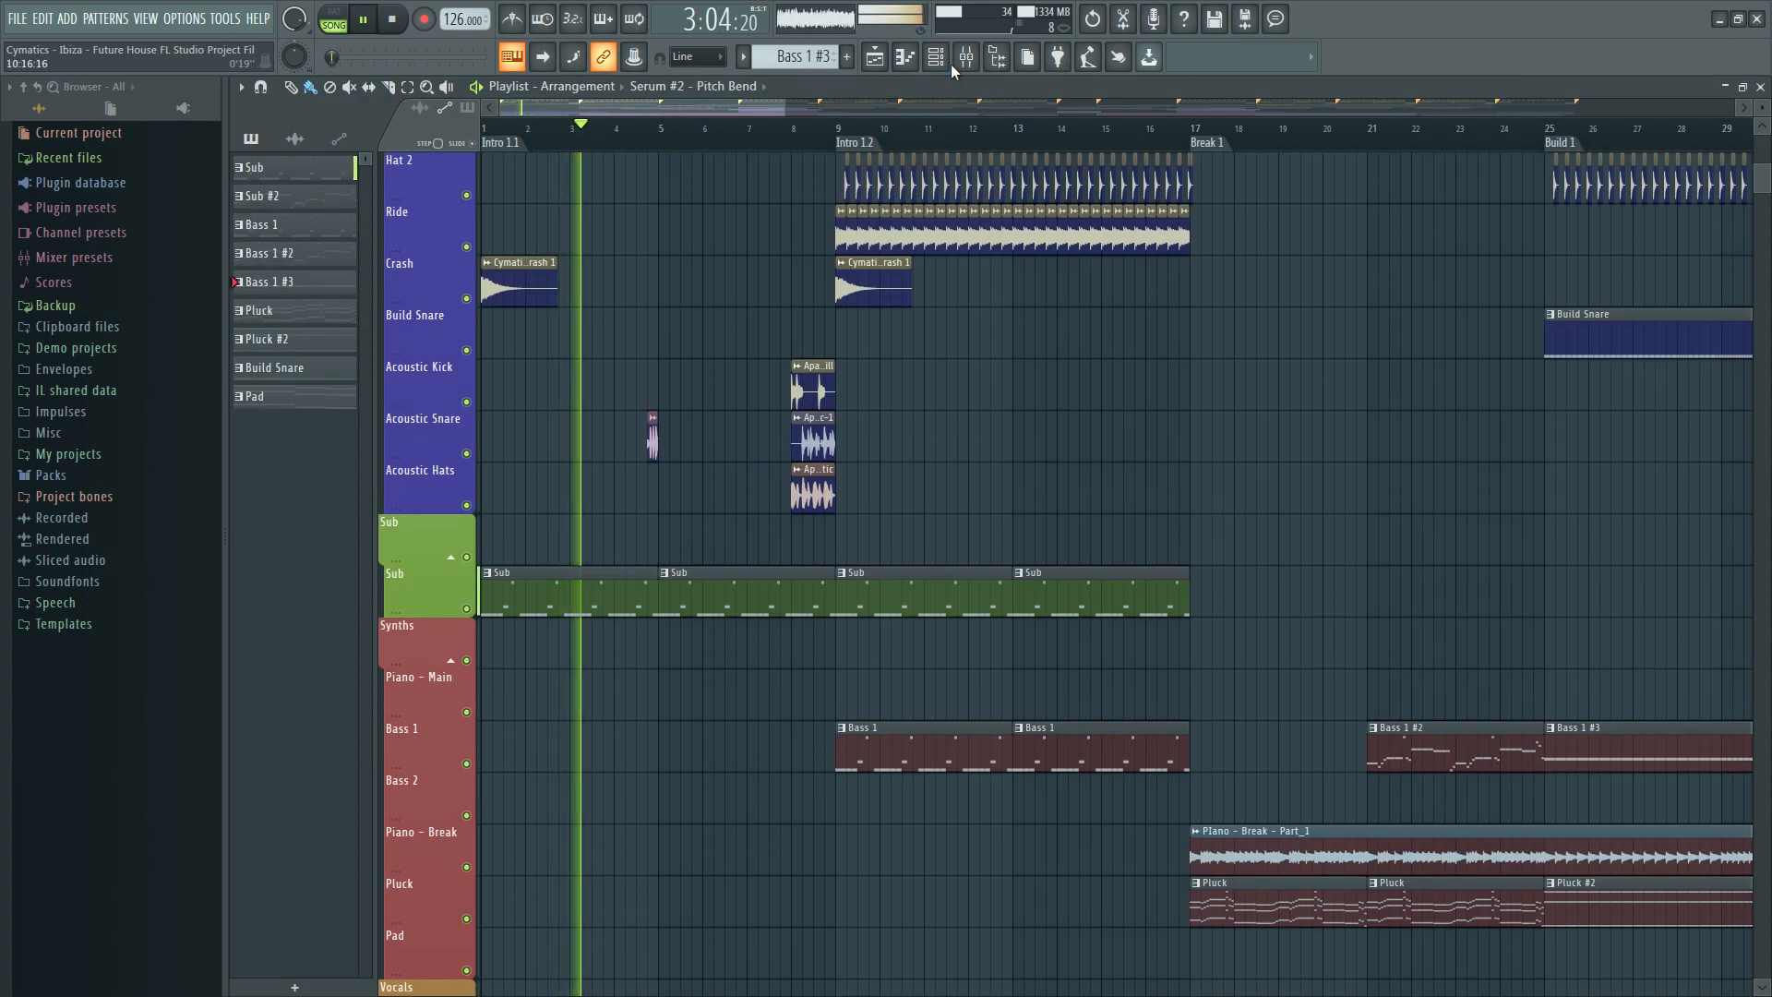
# - Leave the playing Ibiza project and return to the Project files folder in Explorer
pyautogui.click(934, 57)
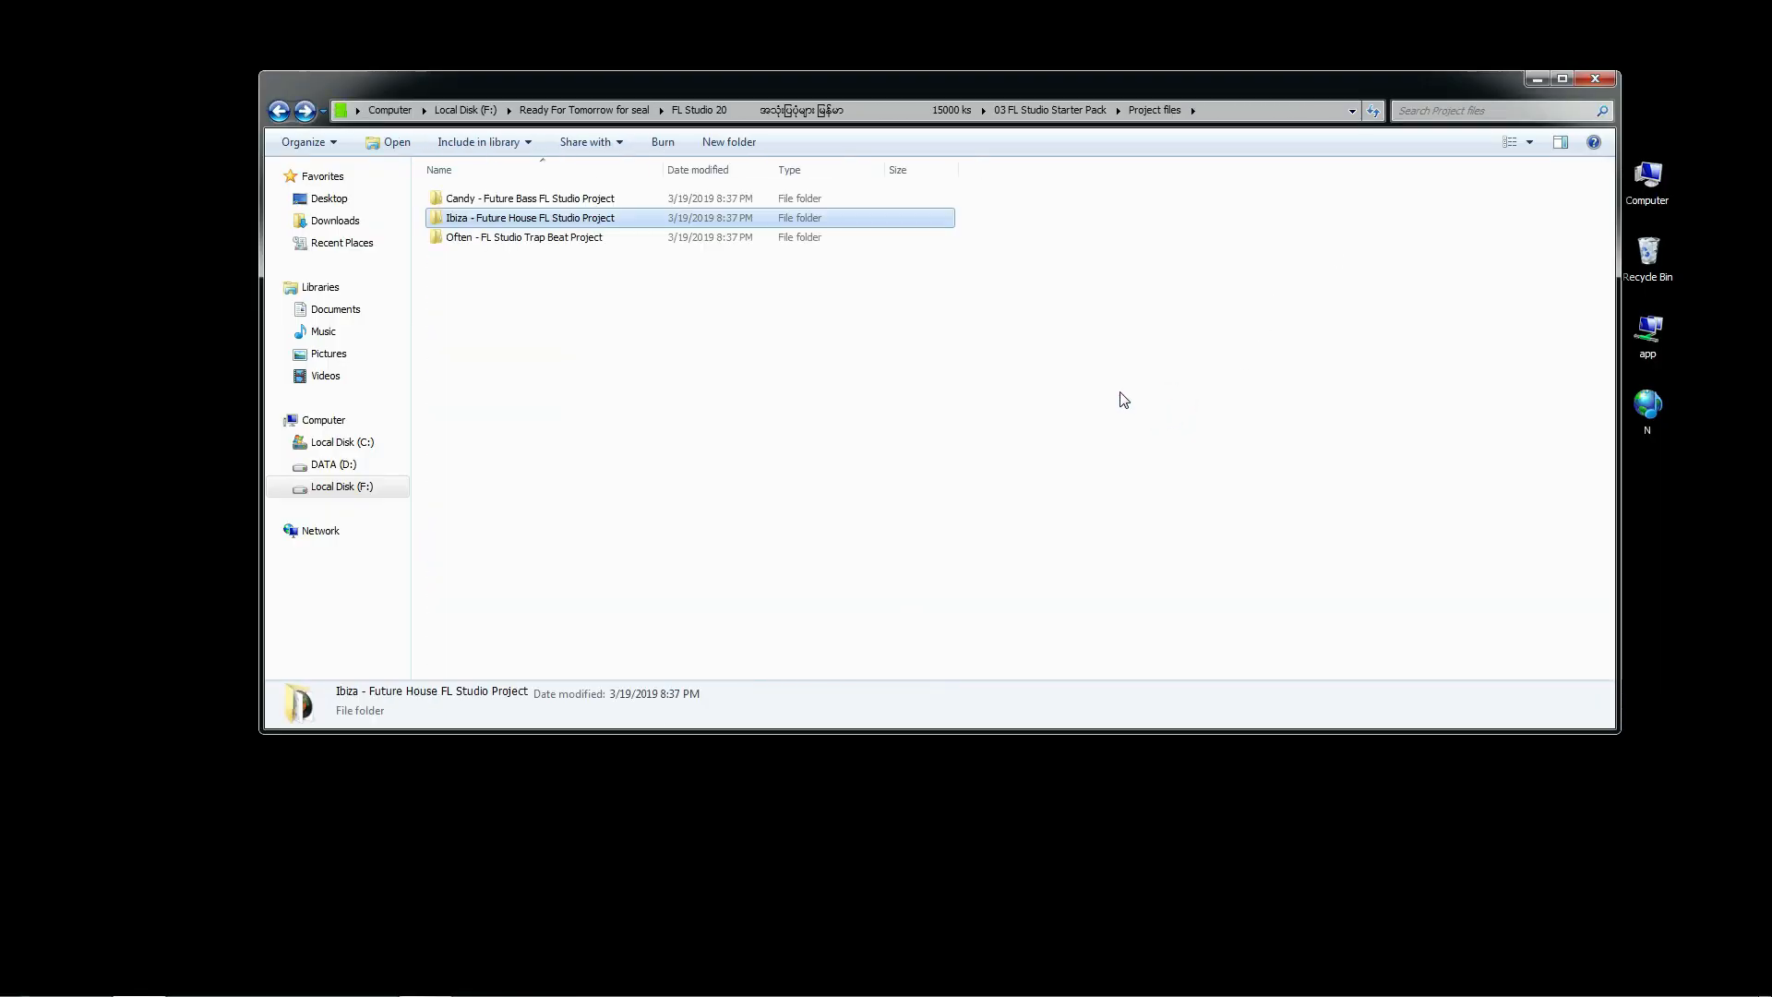
# - Load the Often Trap Beat project in FL Studio and play it from the first chorus
pyautogui.doubleClick(522, 236)
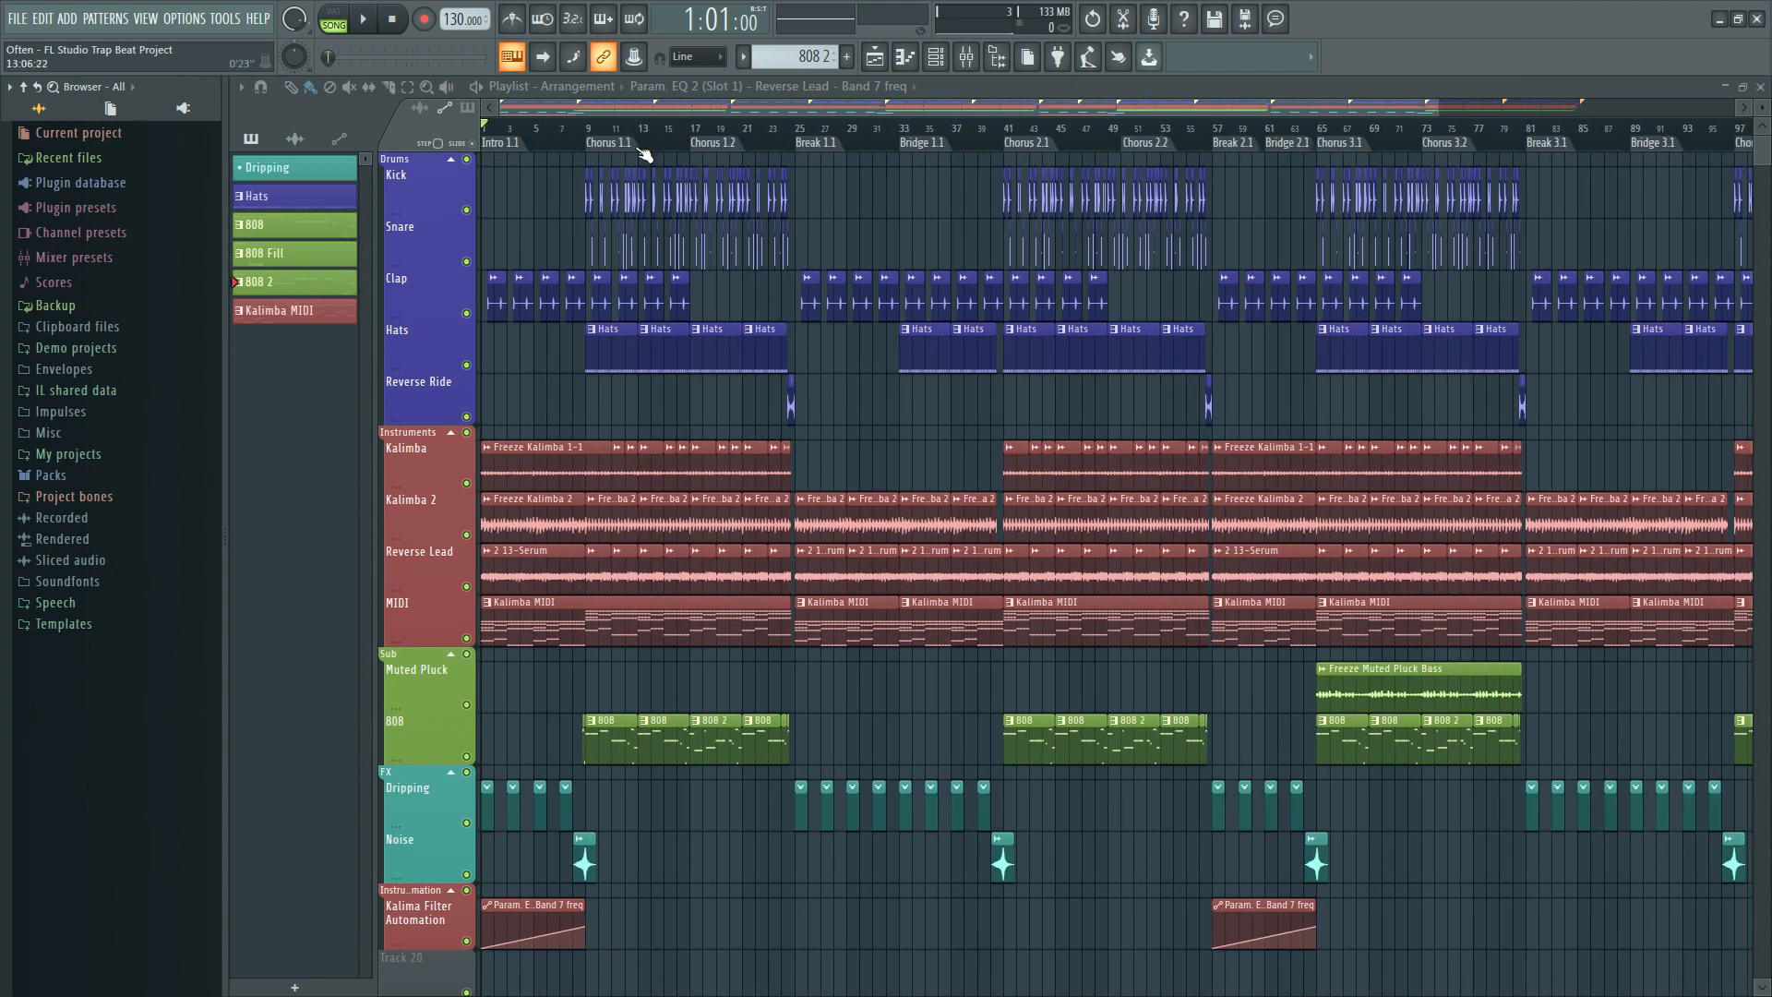
pyautogui.click(360, 19)
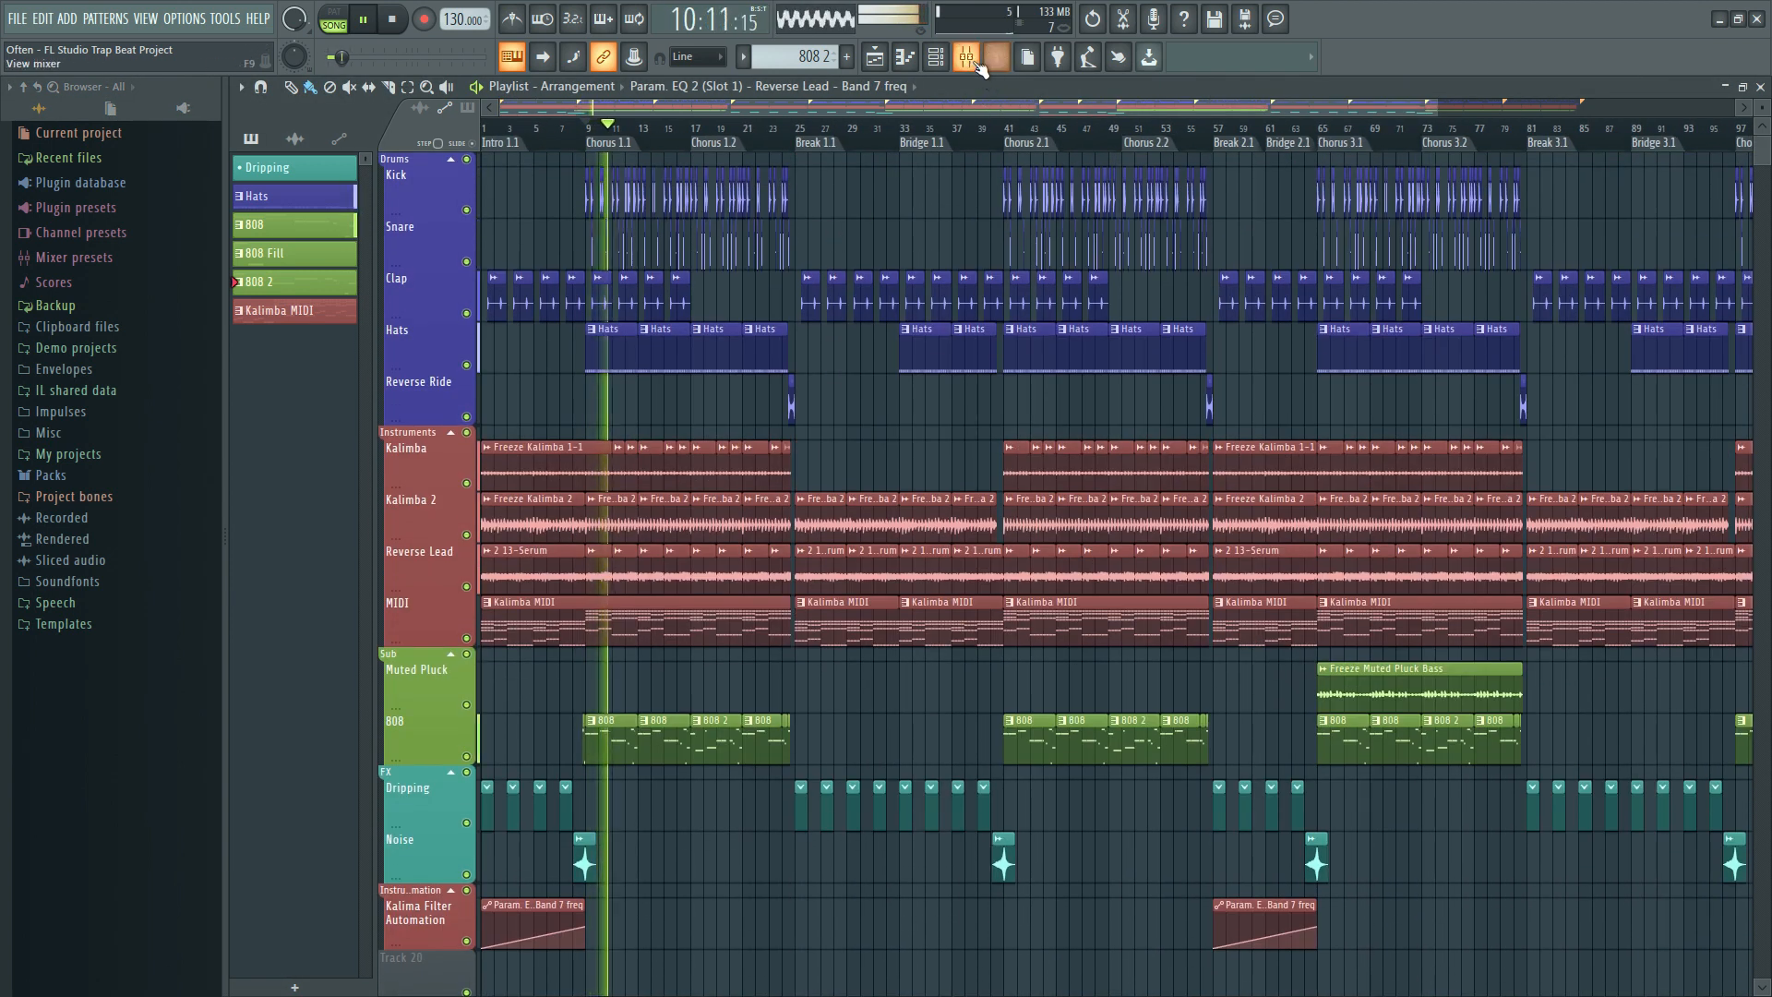
pyautogui.click(965, 57)
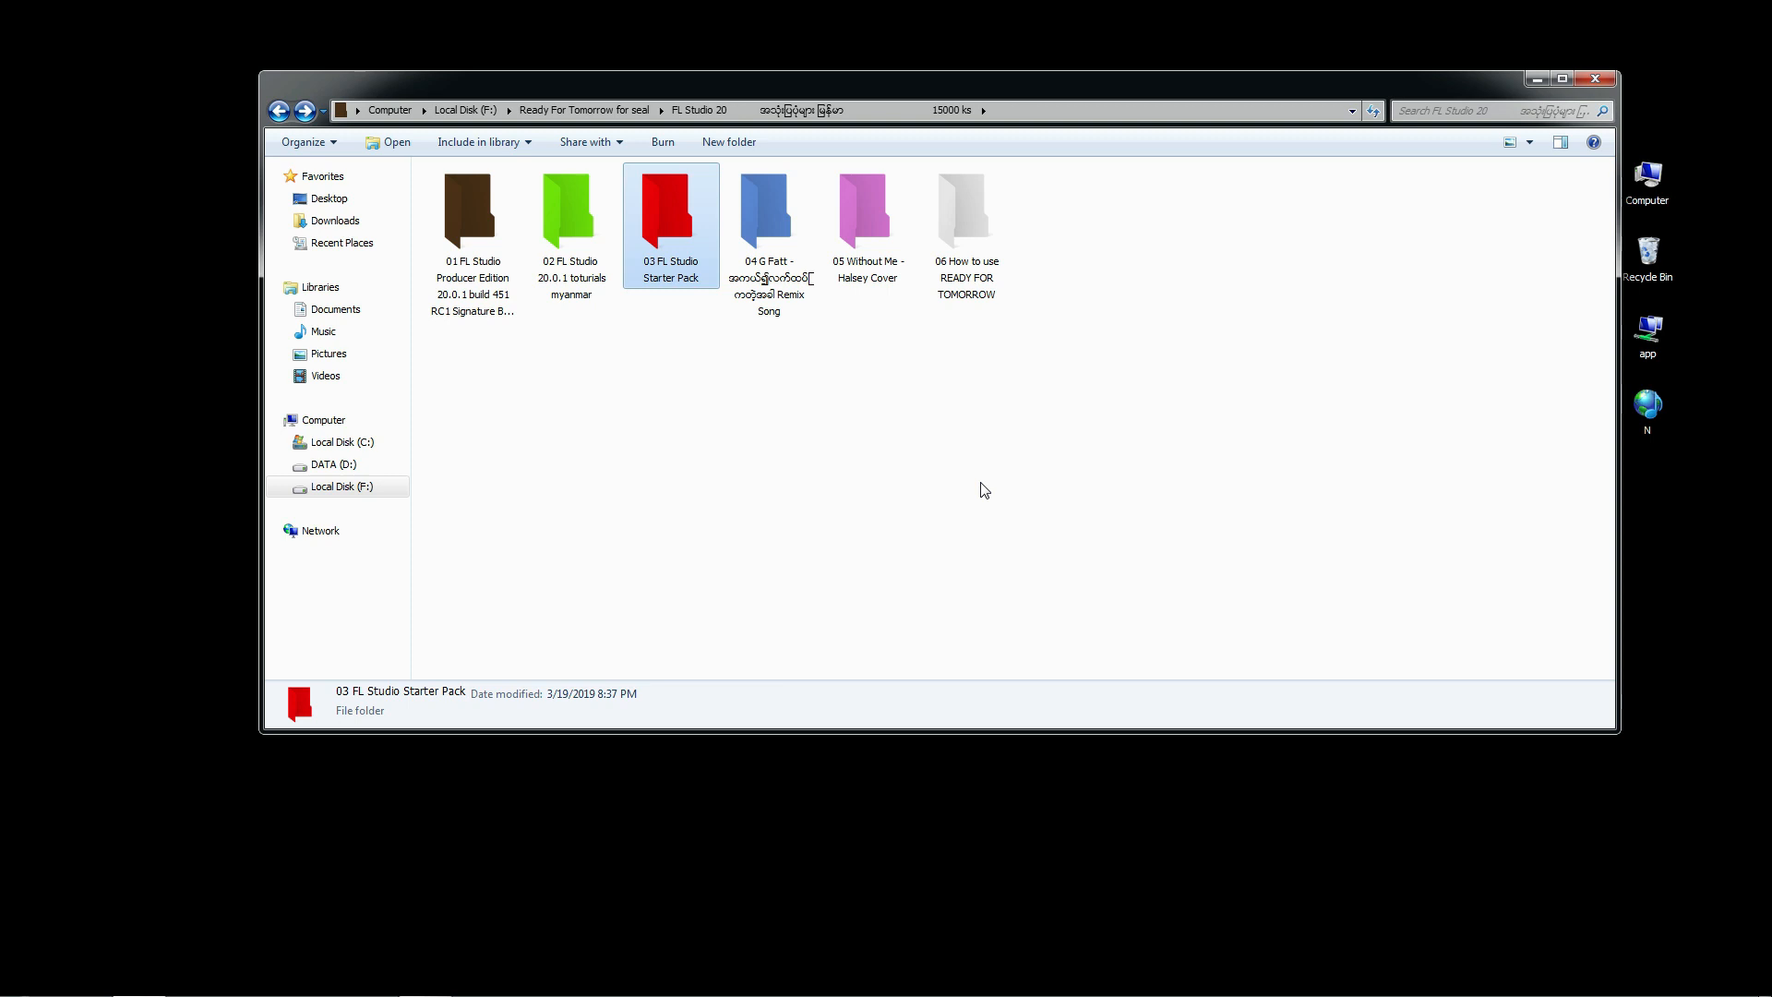
# - Enter the 04 G Fatt Remix Song folder from the bundle's main folder
pyautogui.click(768, 208)
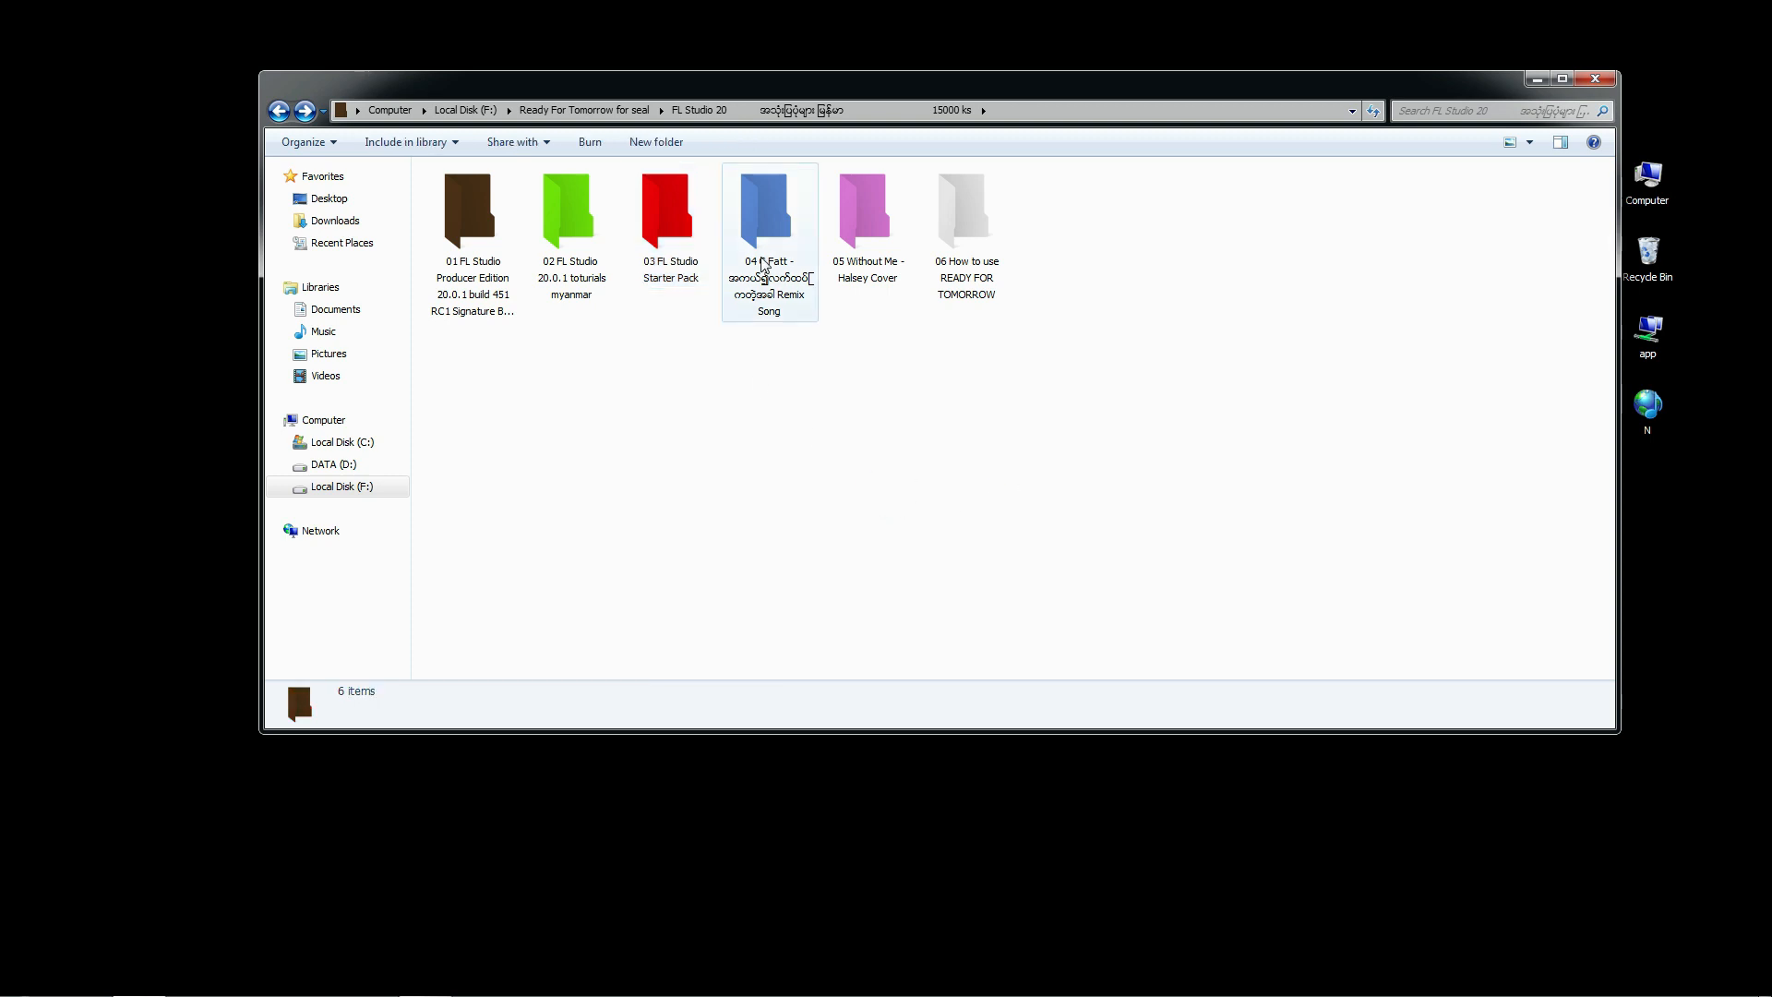
pyautogui.doubleClick(767, 209)
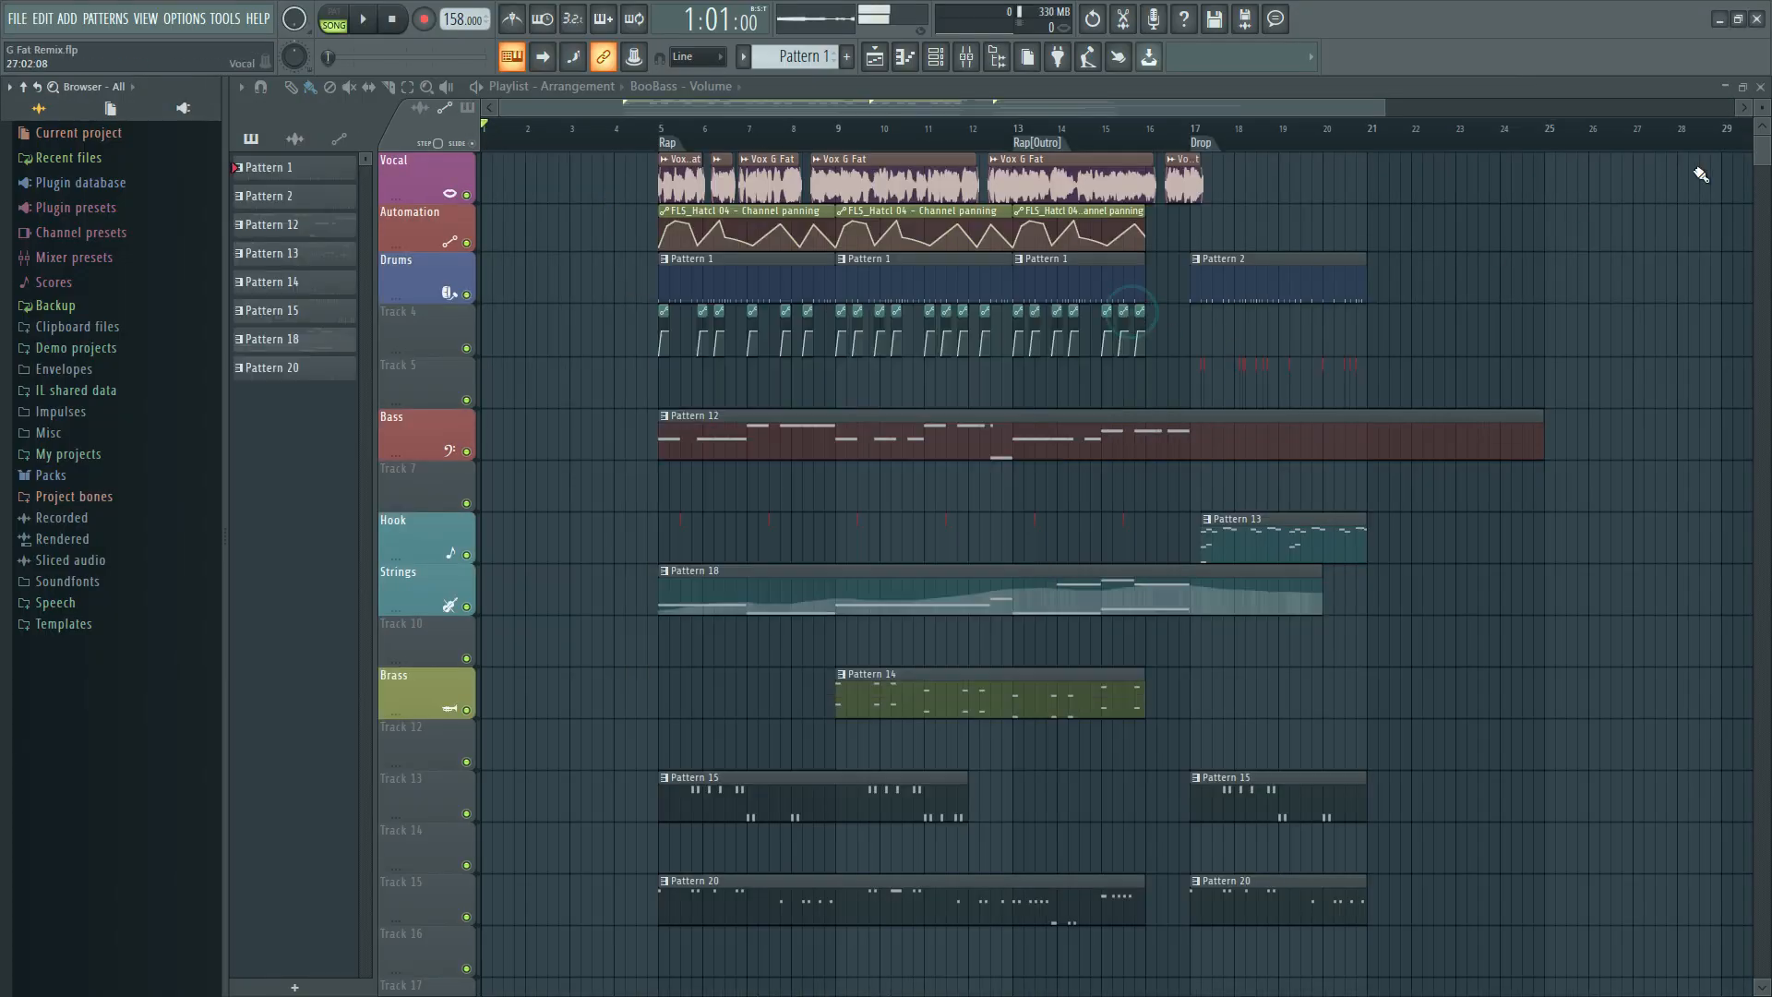
# - Browse the G Fat Remix project's playlist arrangement in FL Studio
pyautogui.click(360, 19)
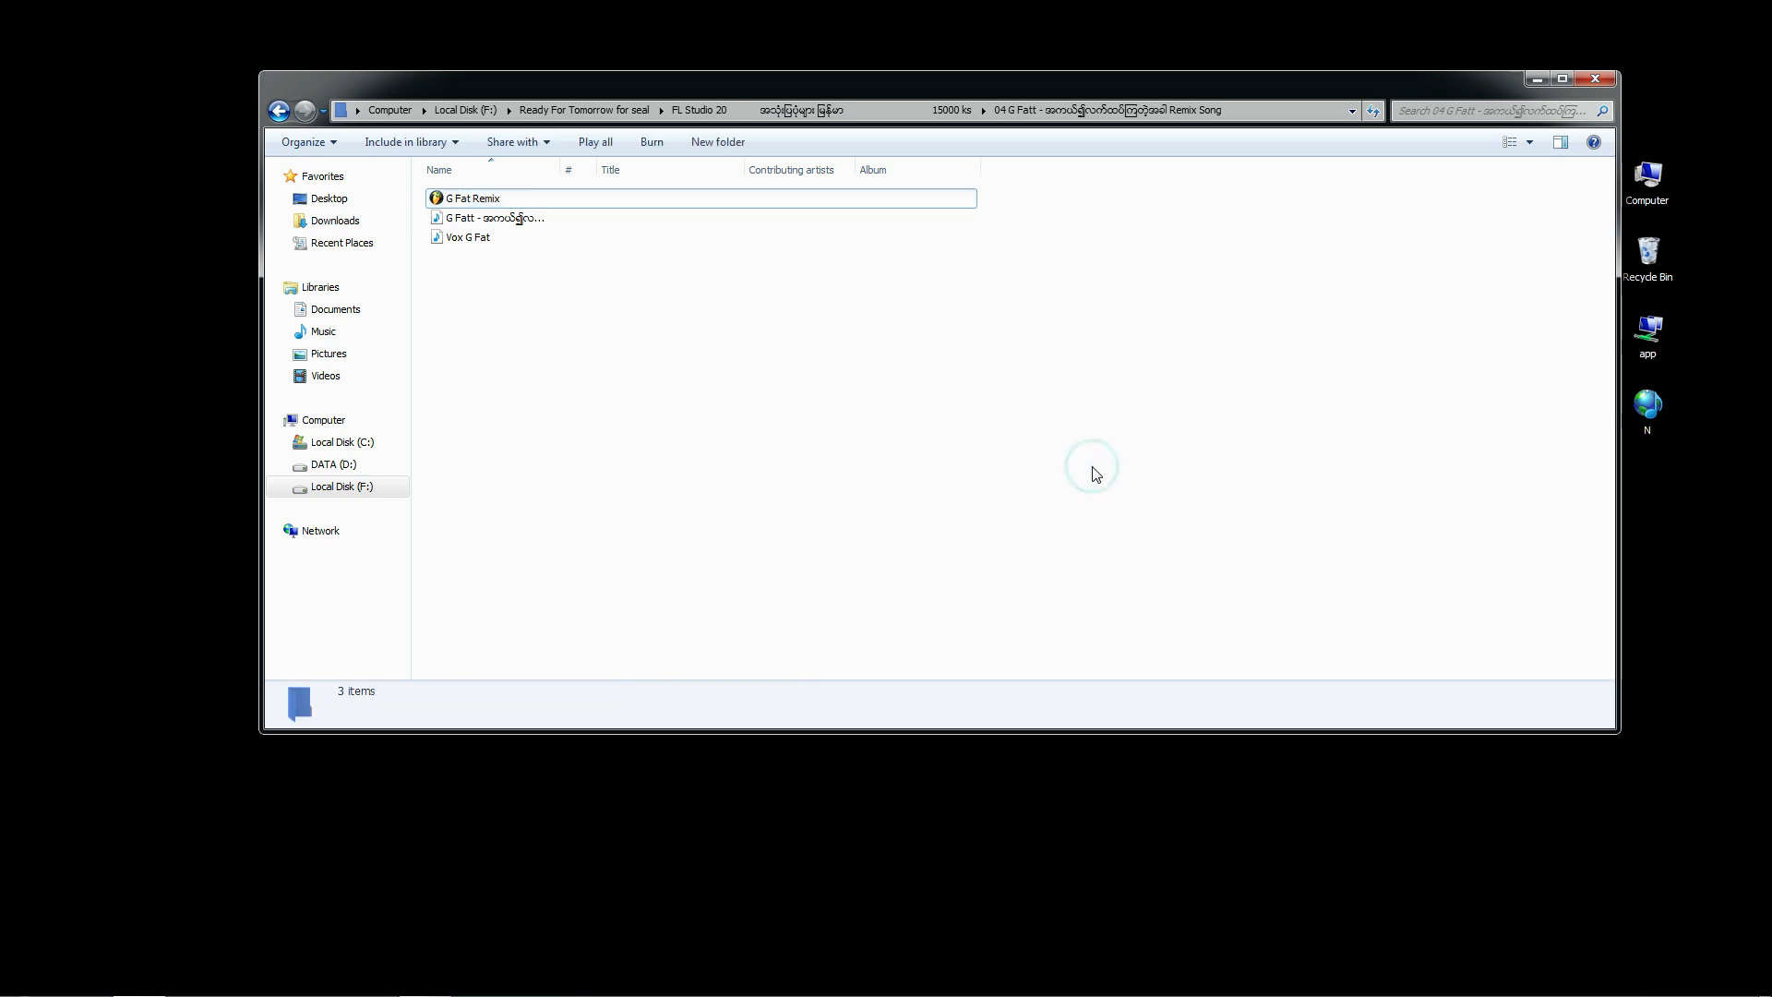
# - Return to the bundle's main folder and enter 05 Without Me - Halsey Cover
pyautogui.click(305, 109)
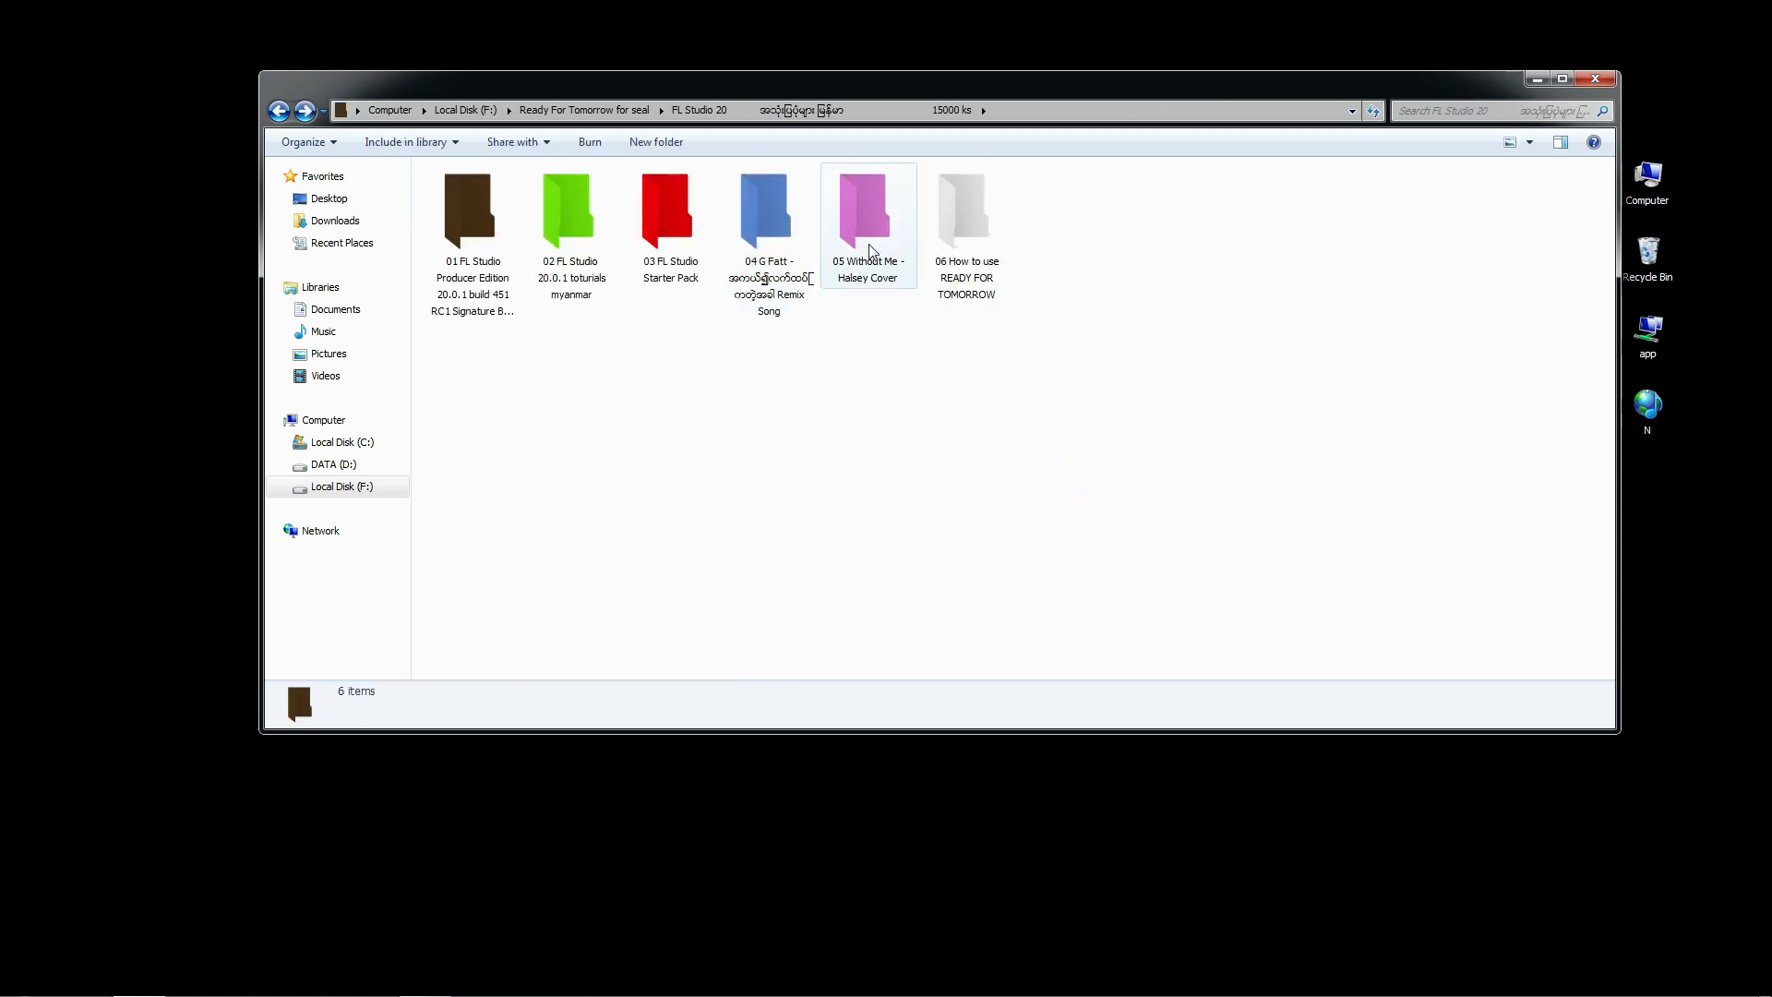
pyautogui.doubleClick(867, 209)
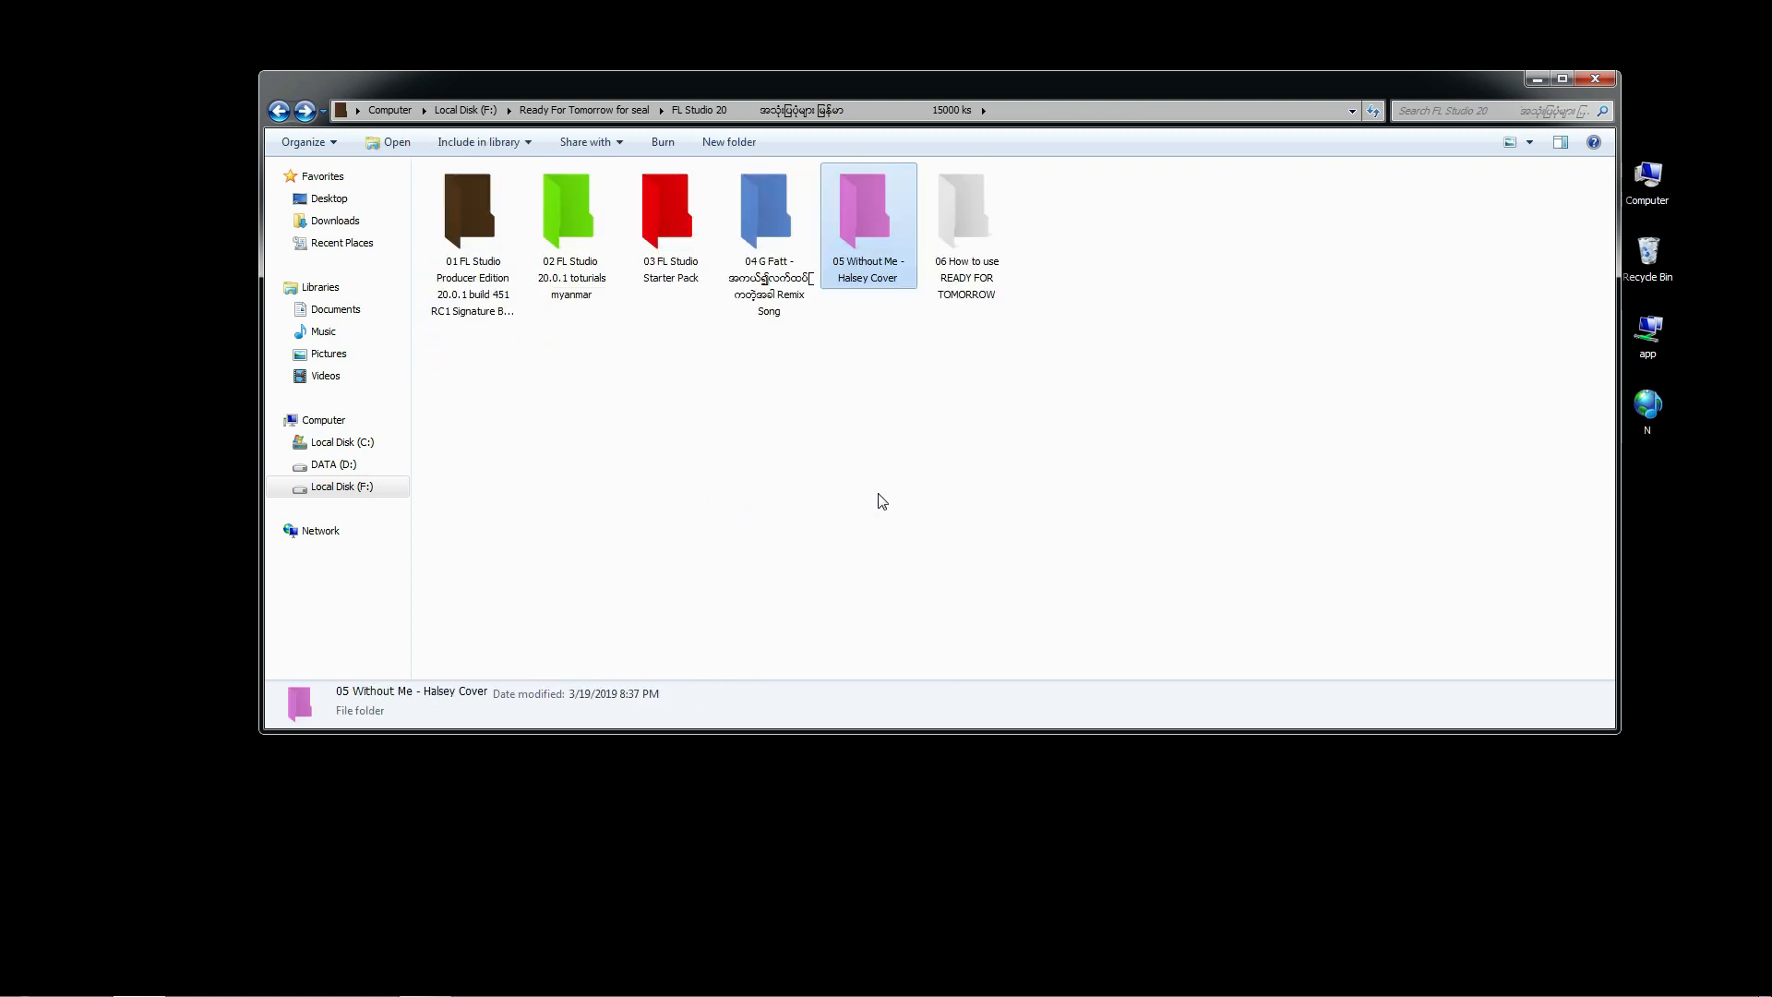
# - Enter the 06 How to use folder and load the Ready for tomorrow text file in Notepad
pyautogui.doubleClick(963, 209)
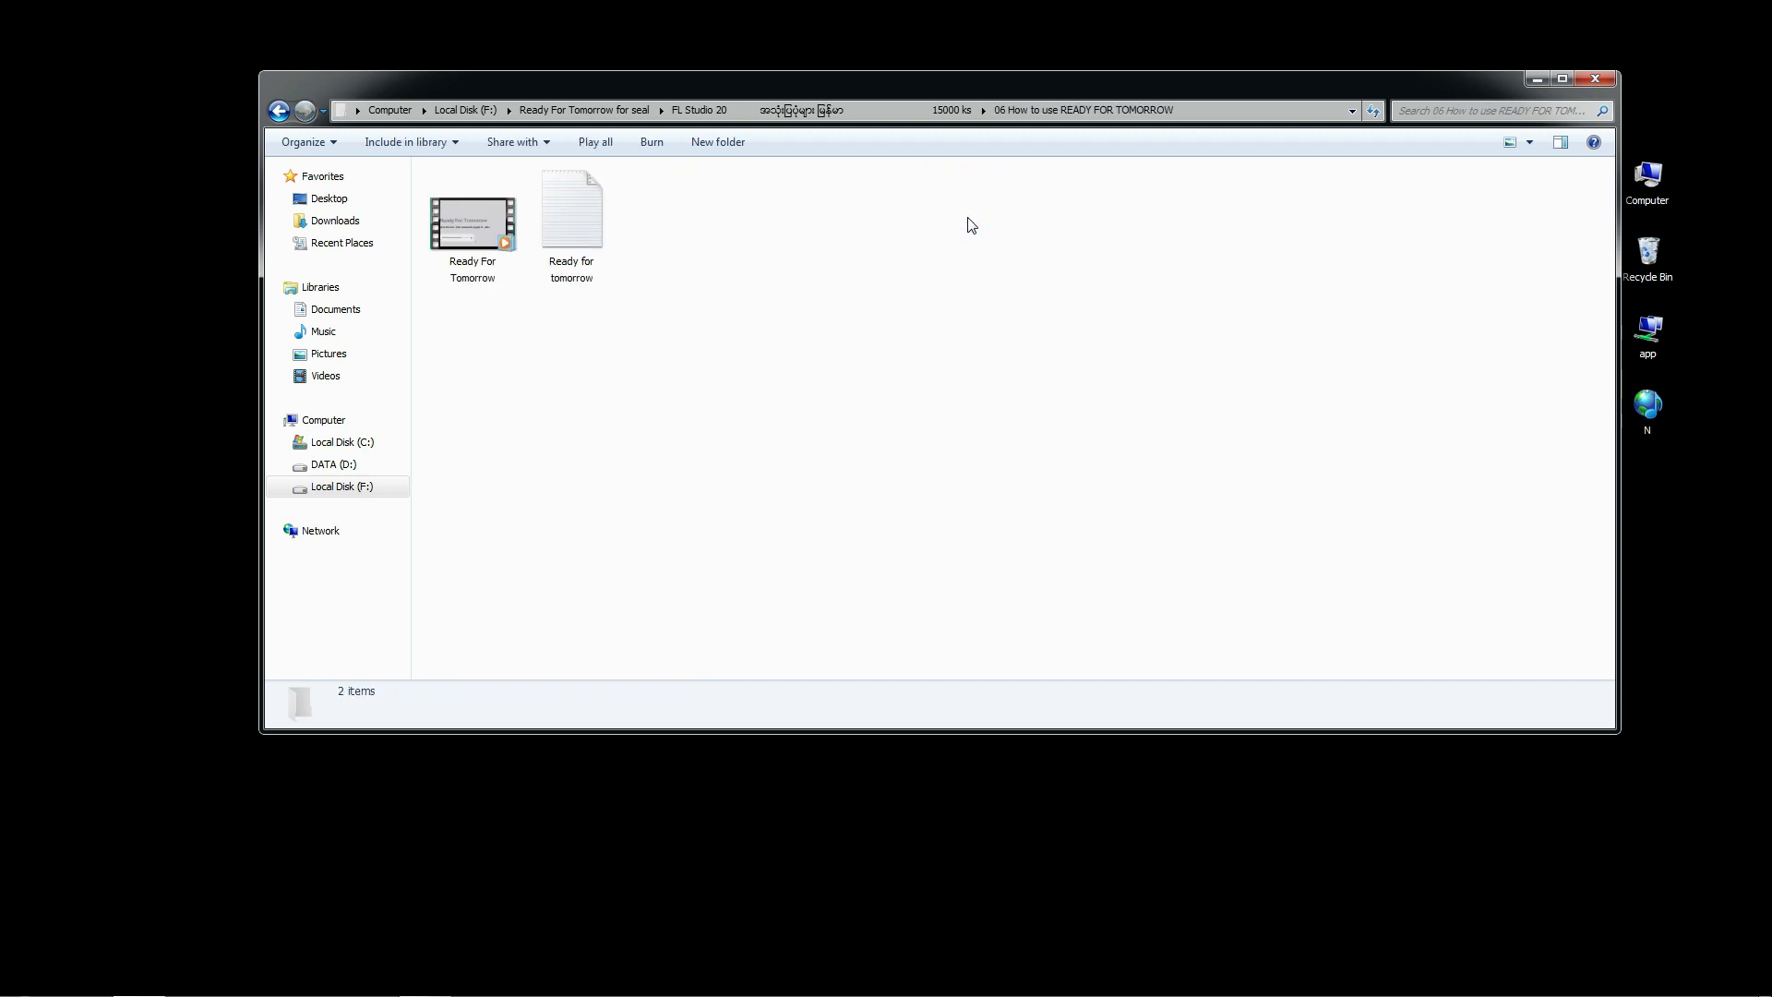
pyautogui.click(570, 215)
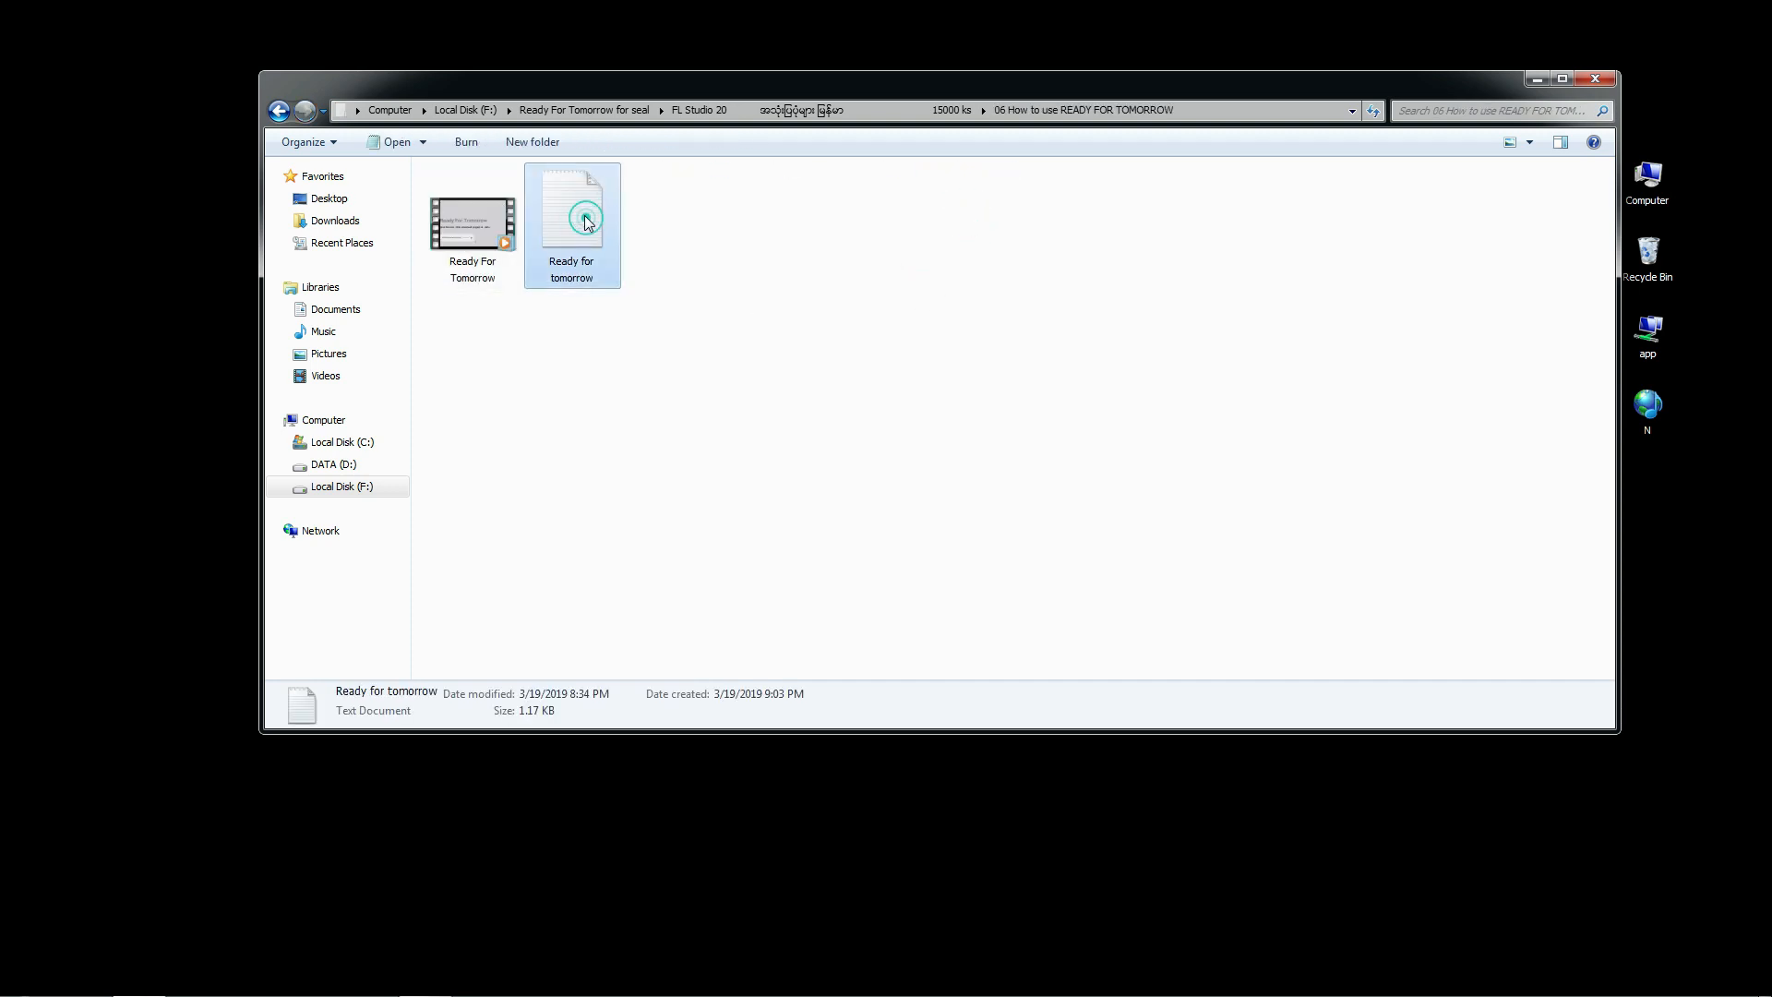
pyautogui.doubleClick(570, 212)
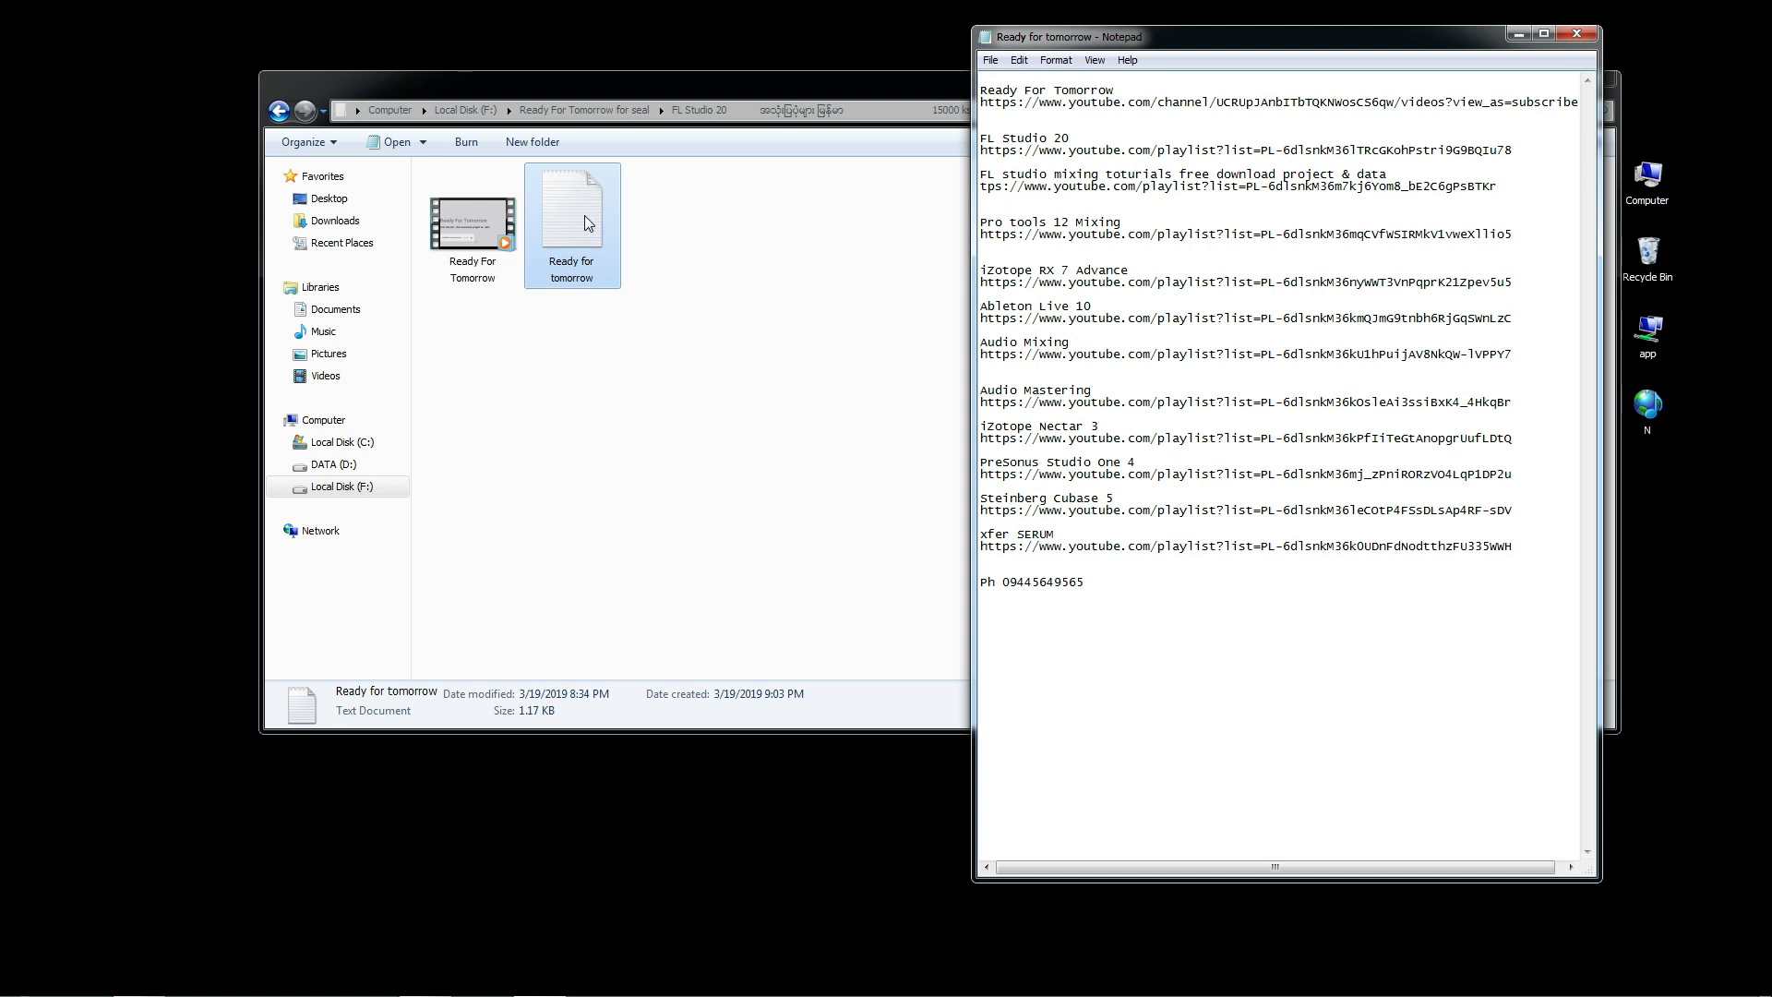